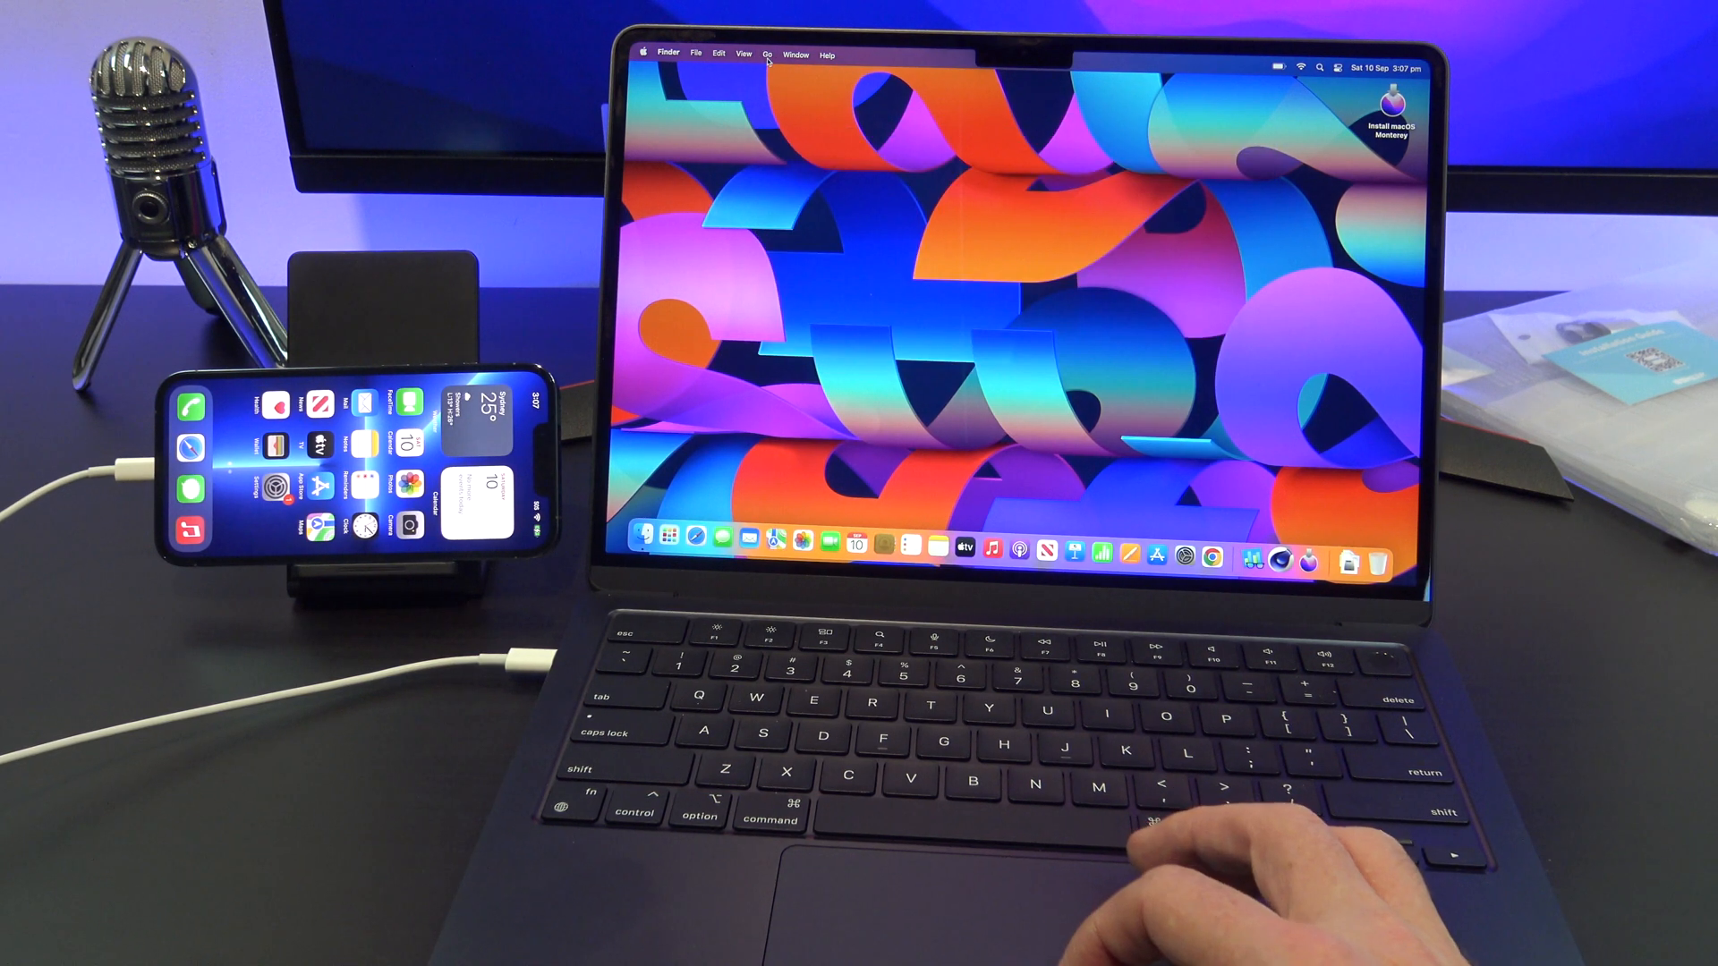
- Reach the connected iPhone's overview page via Go > Computer and the sidebar
click(776, 52)
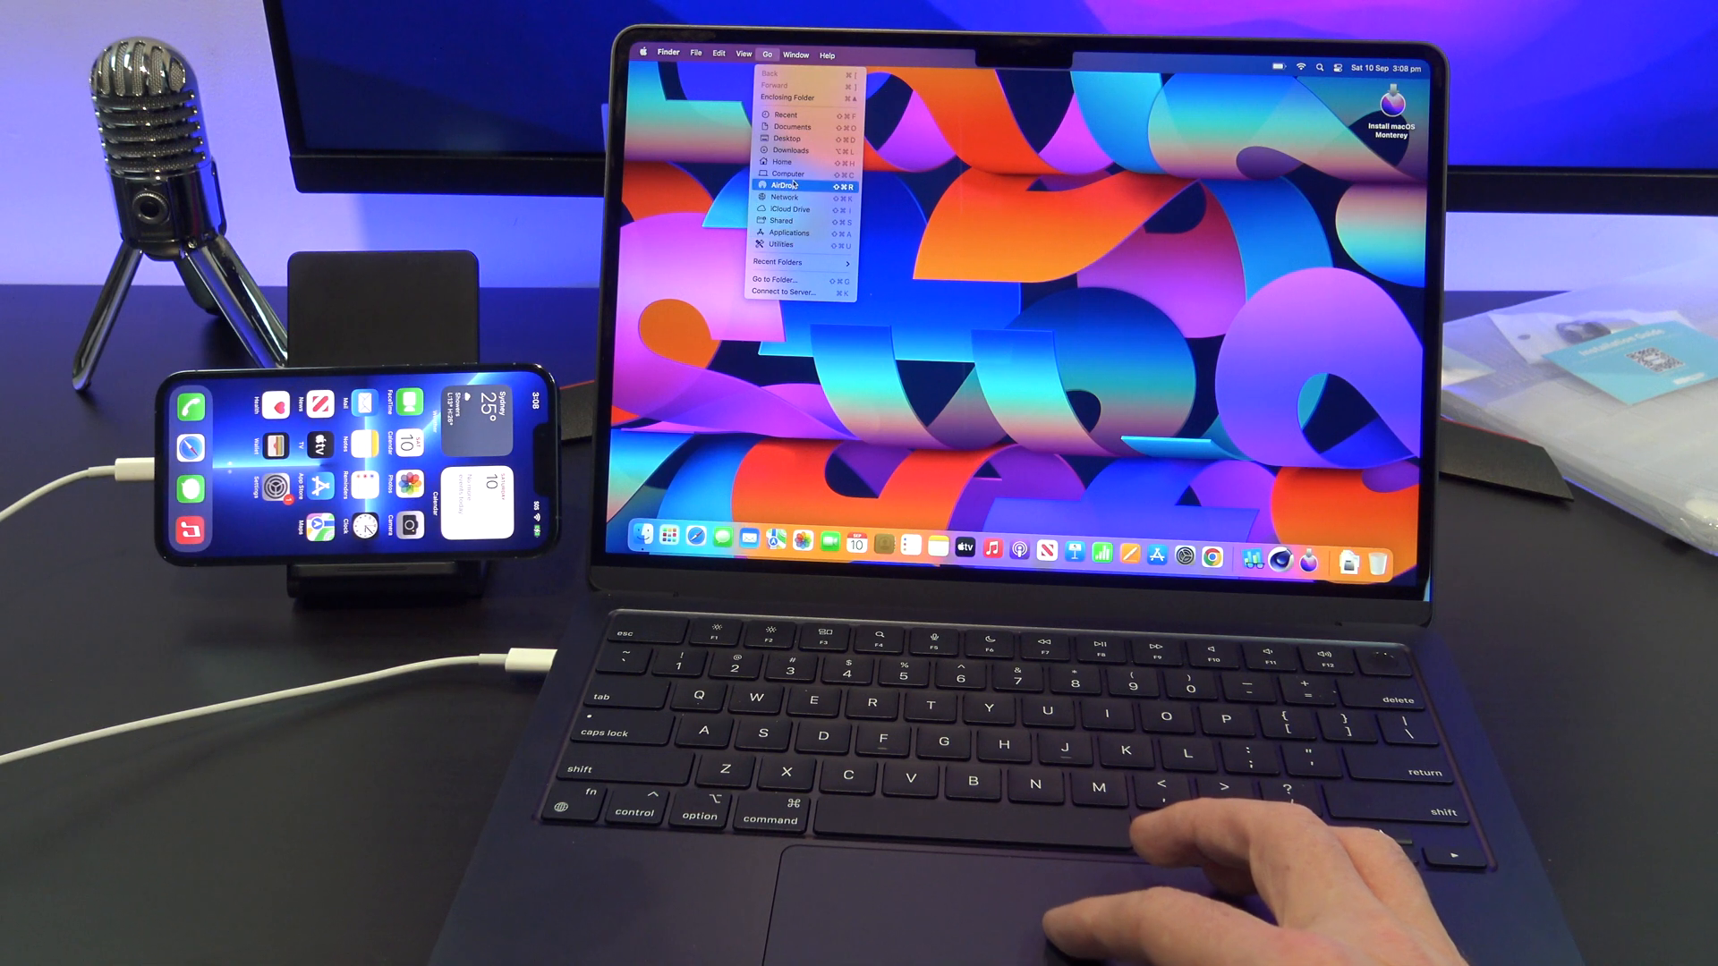
click(787, 173)
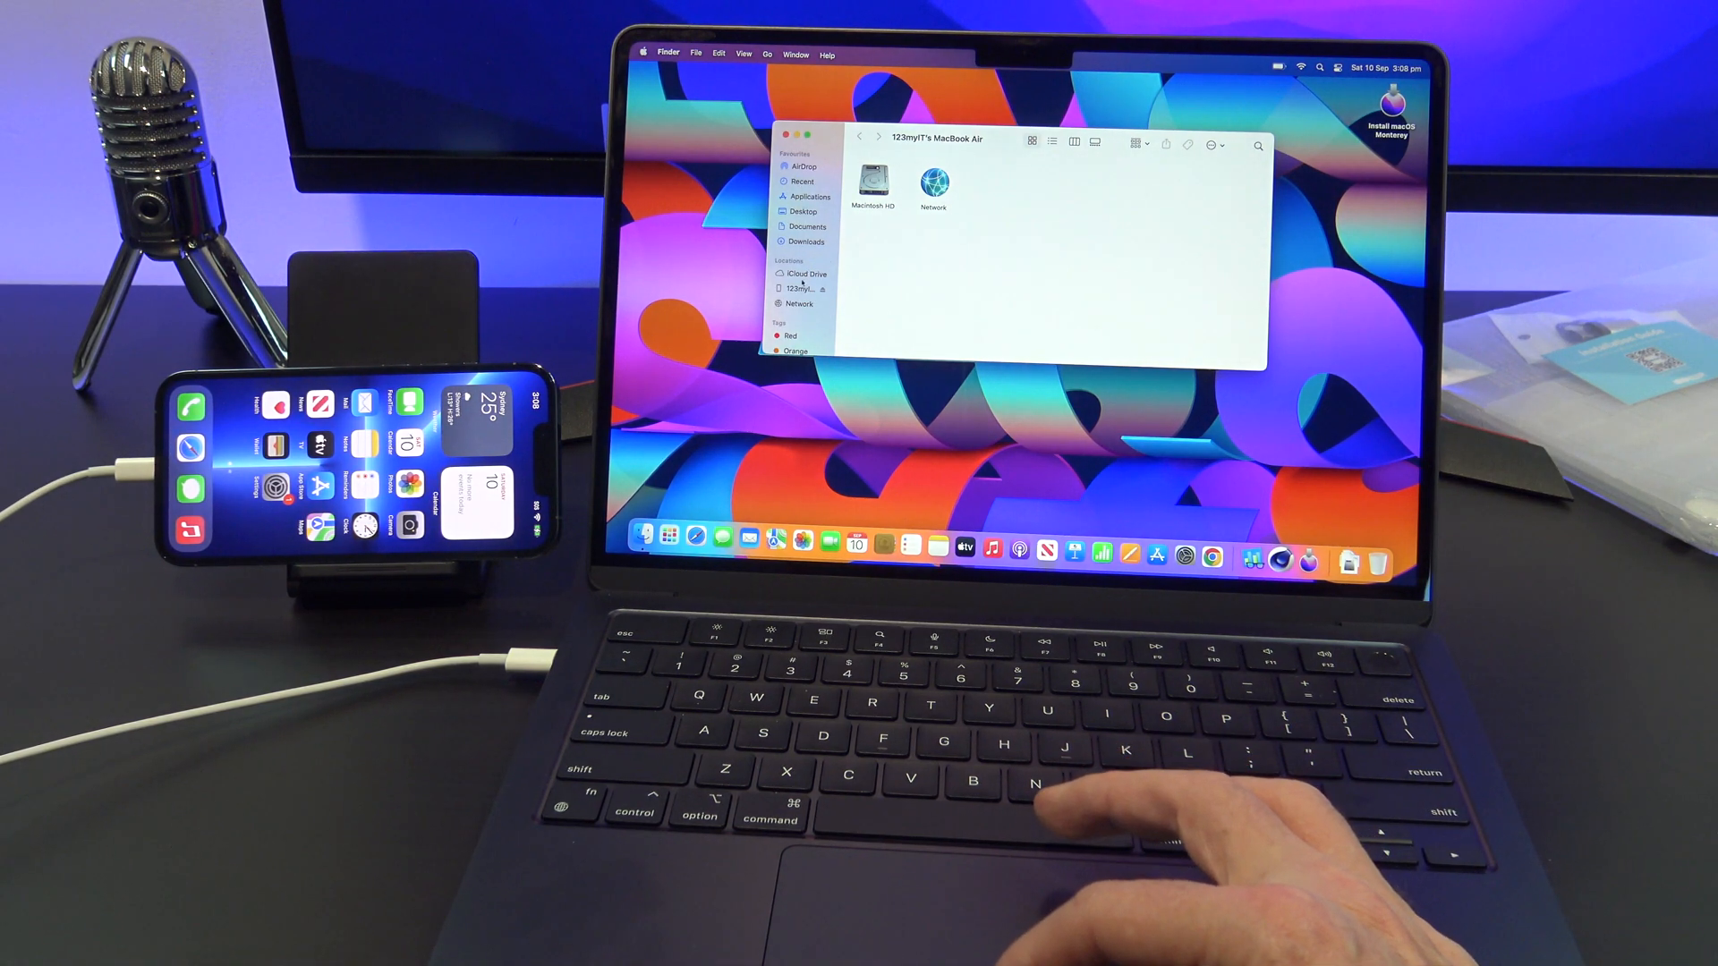
click(798, 290)
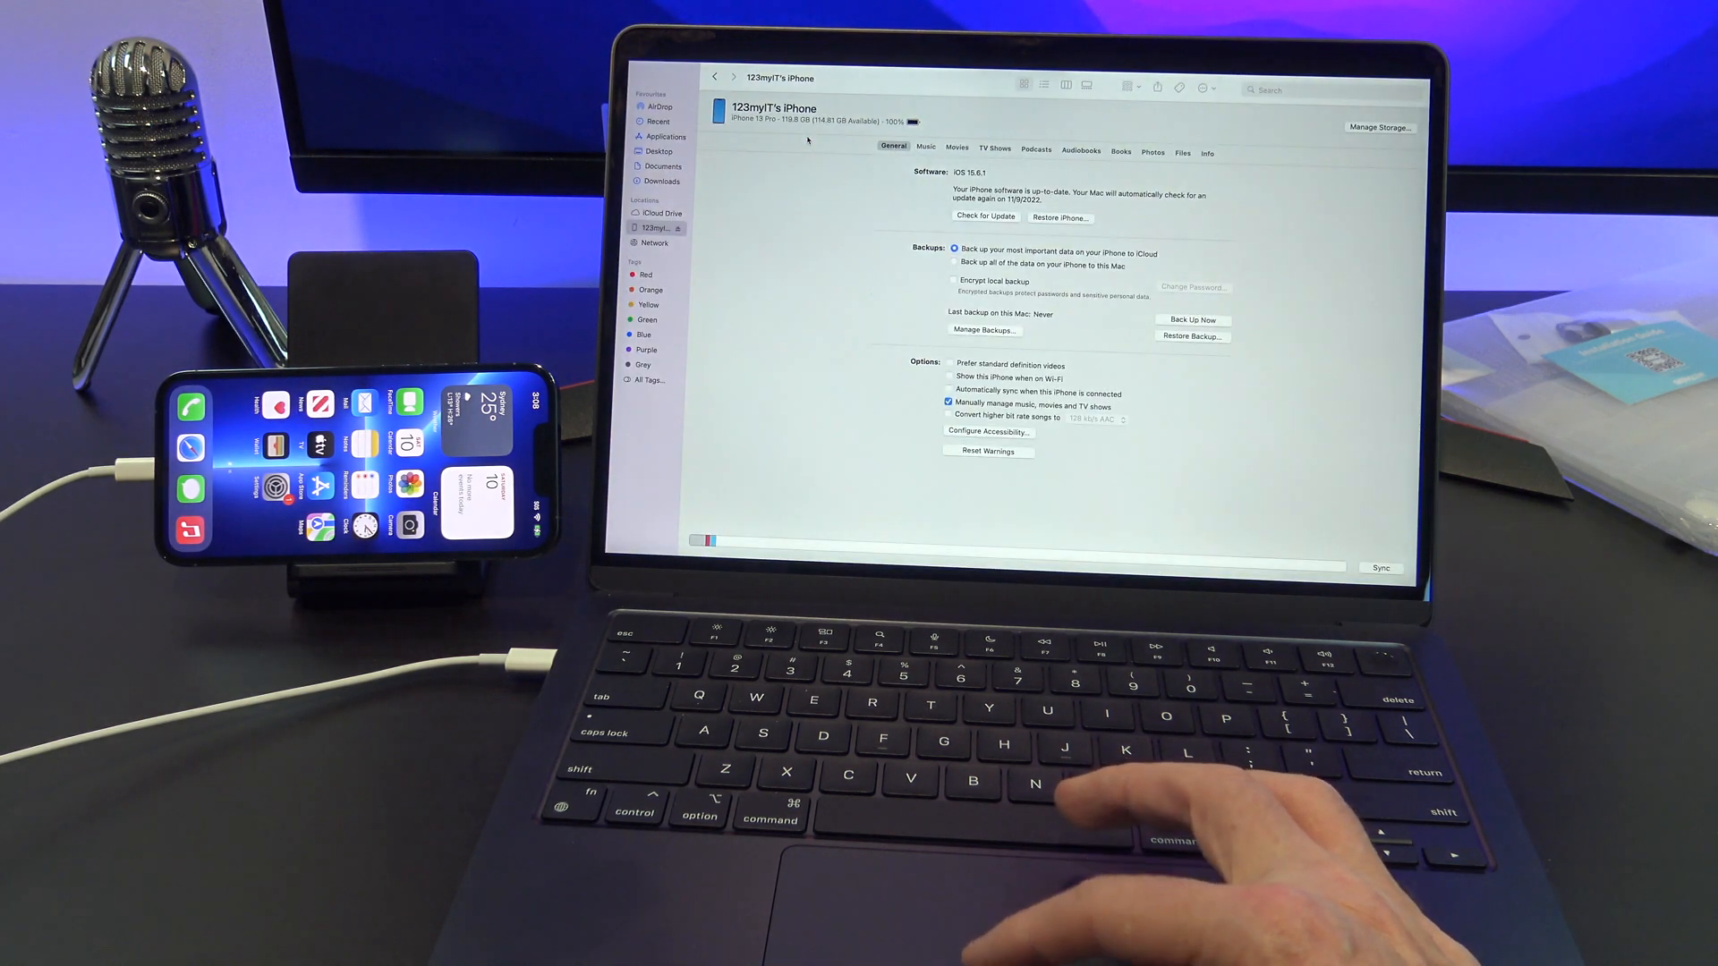
- Delete the existing iPhone backup from Manage Backups and confirm the deletion
click(984, 329)
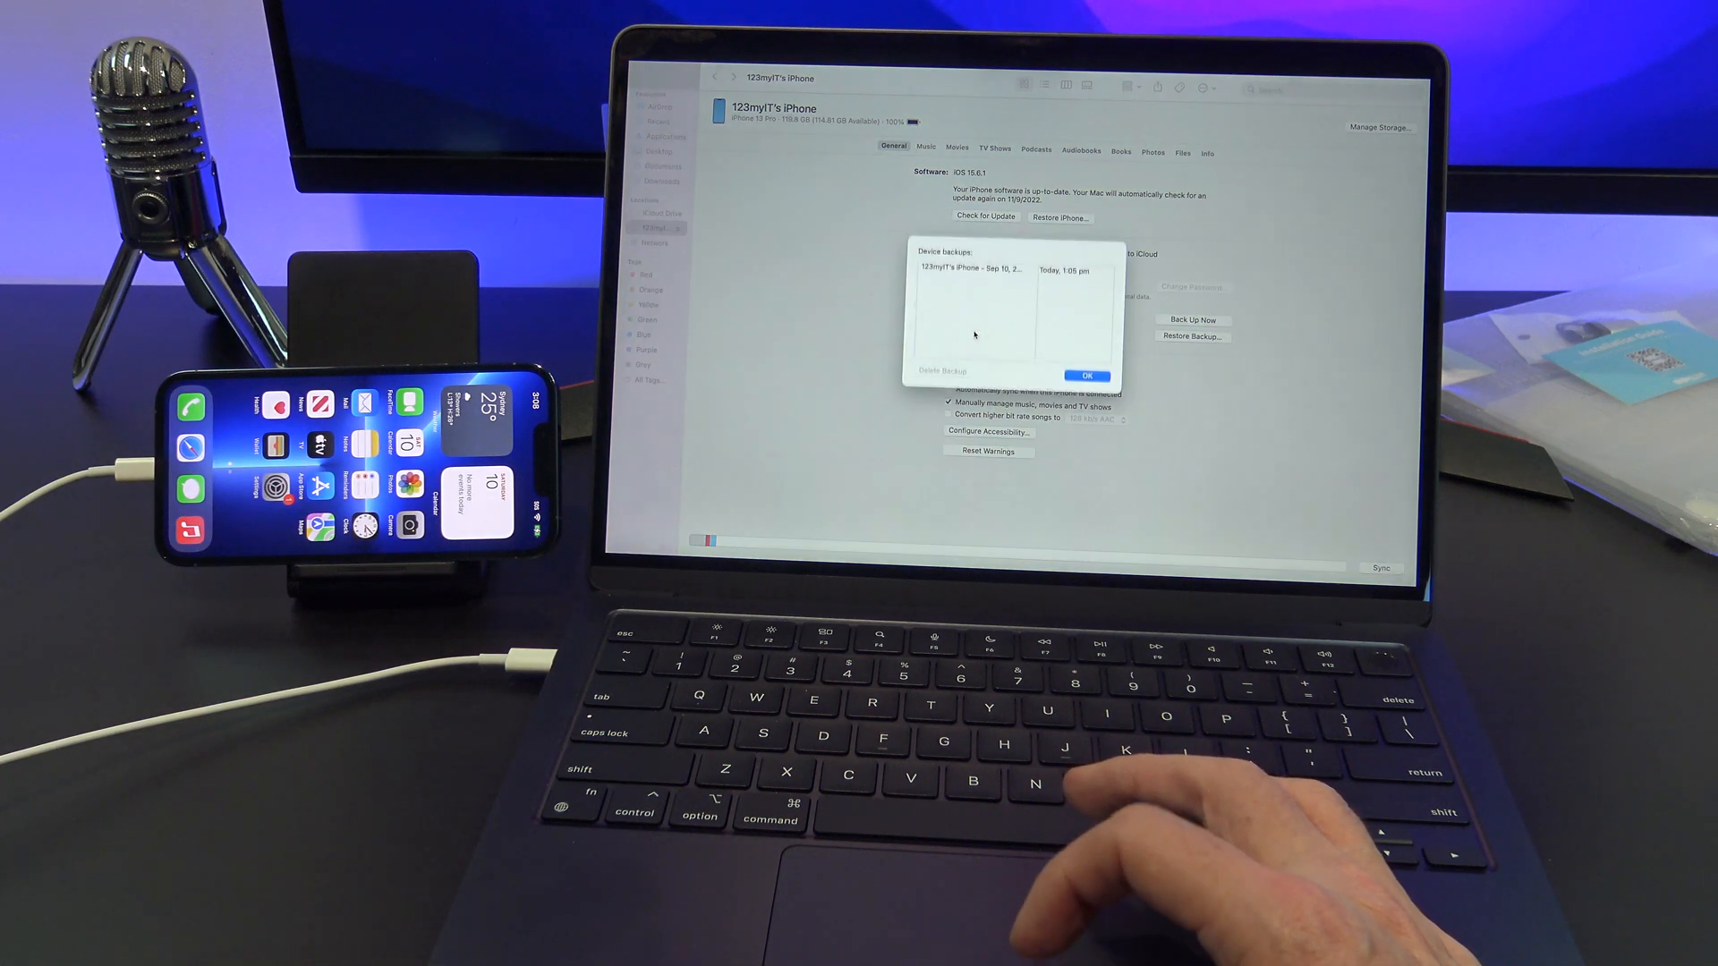
click(998, 276)
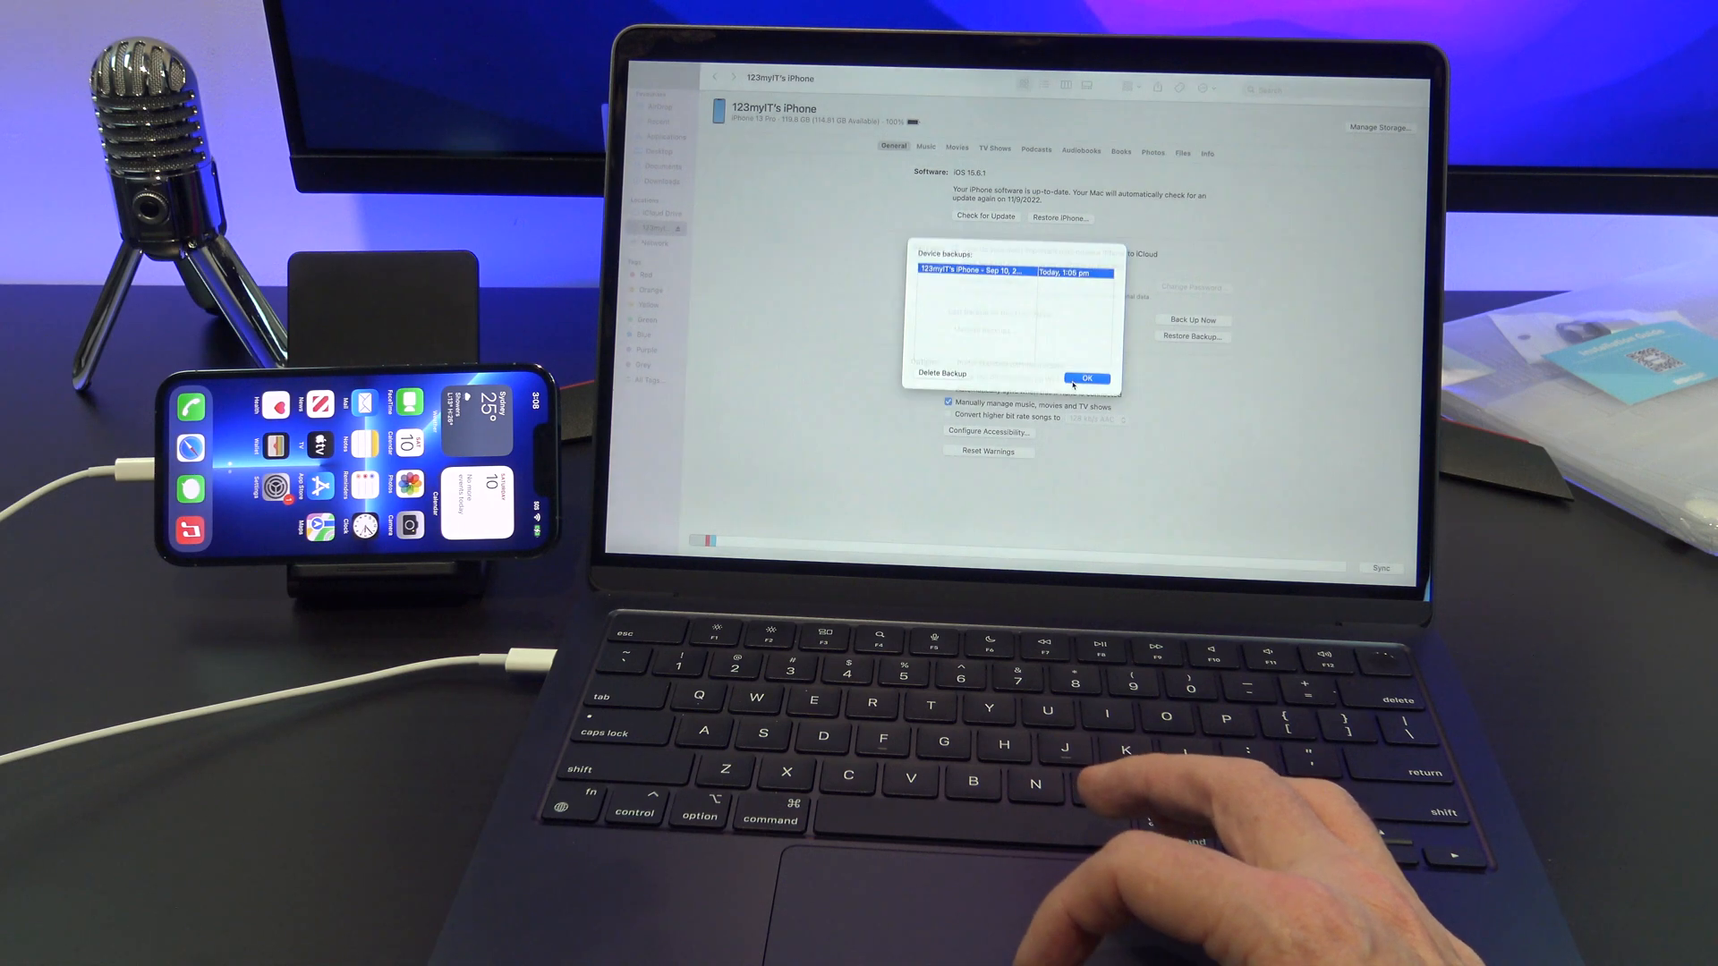
click(1086, 379)
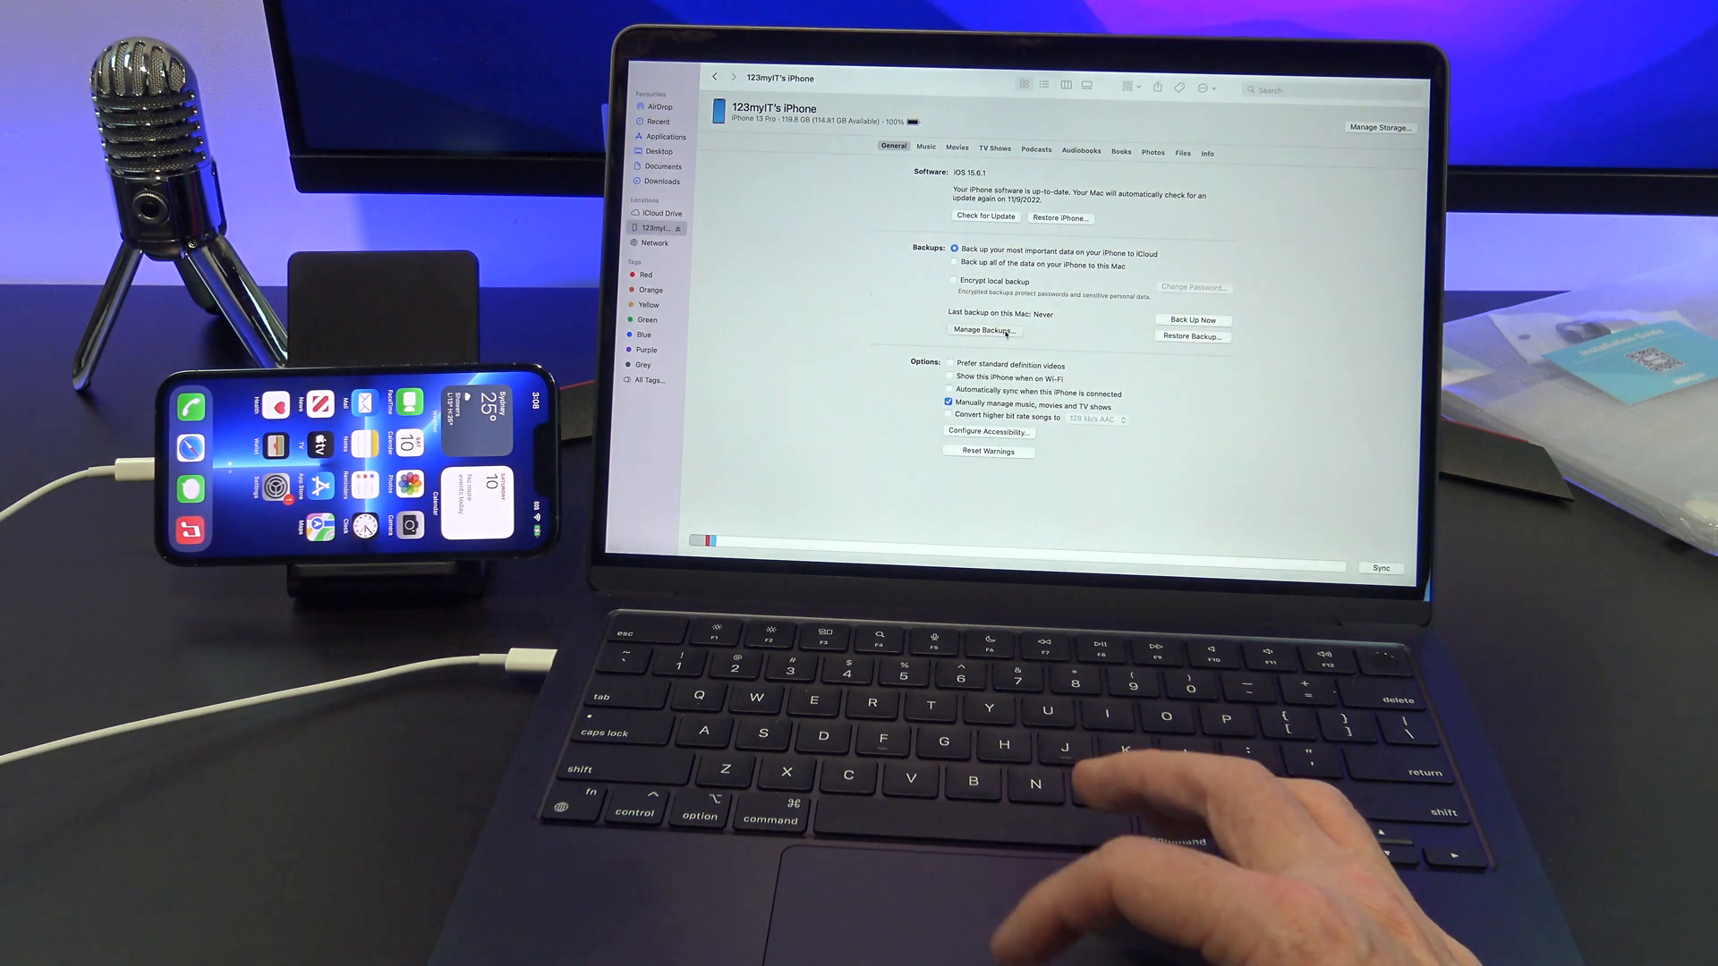
click(985, 329)
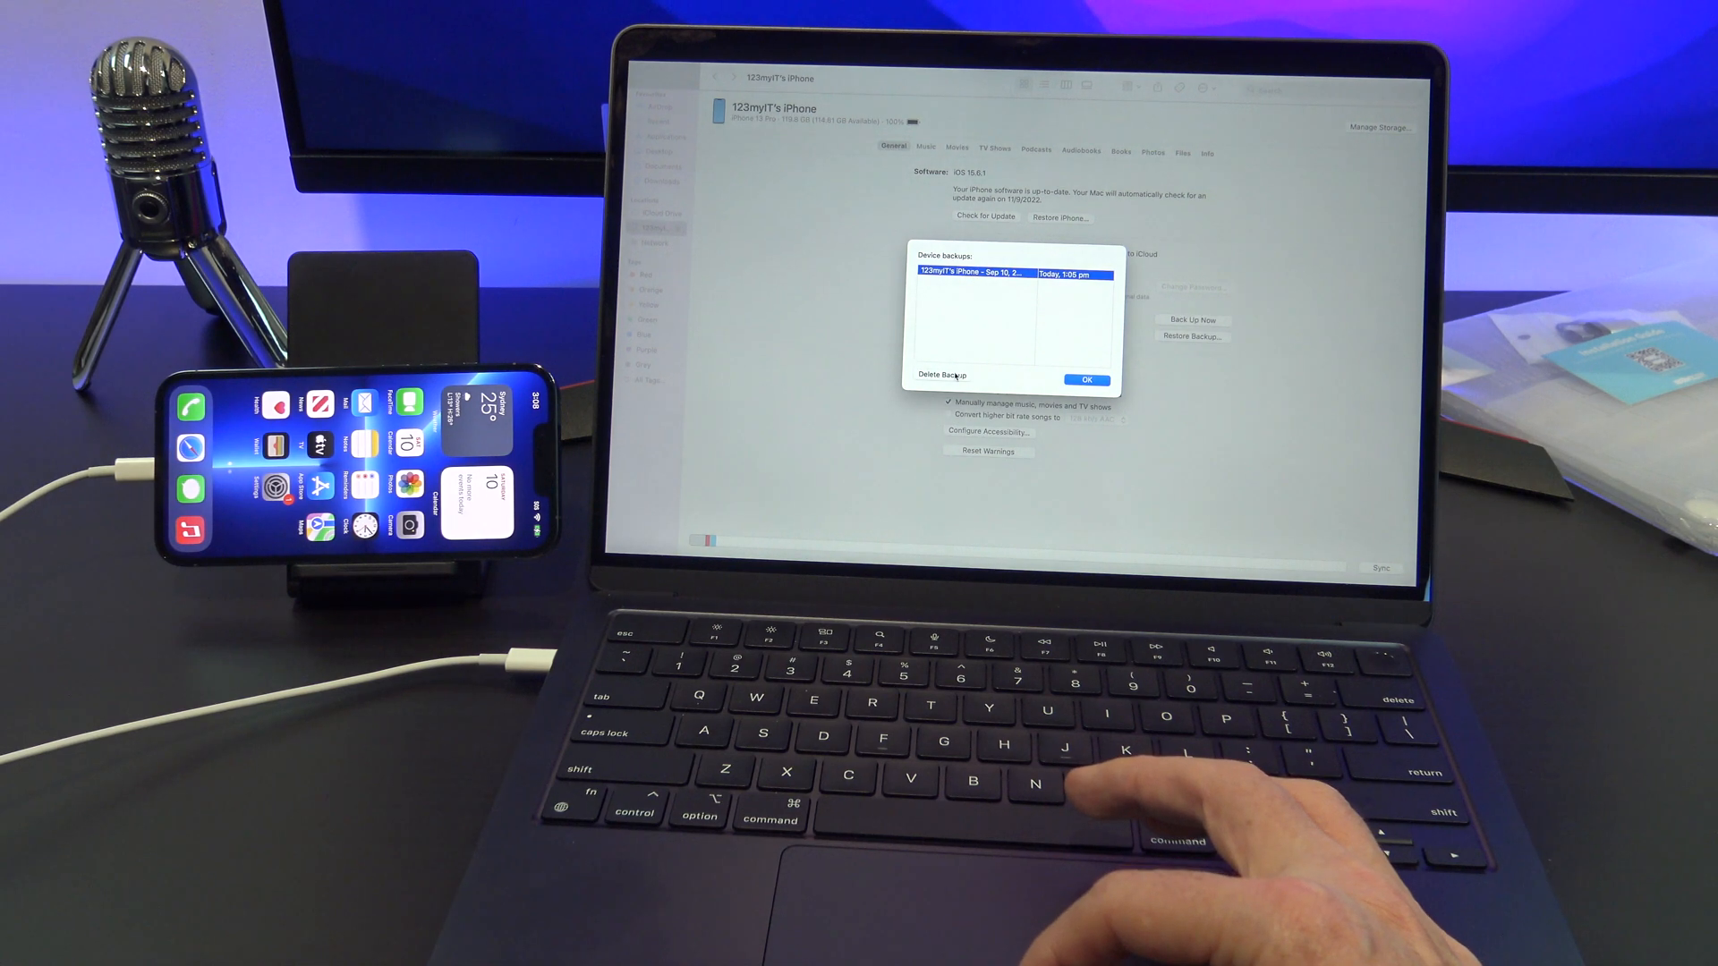
click(939, 376)
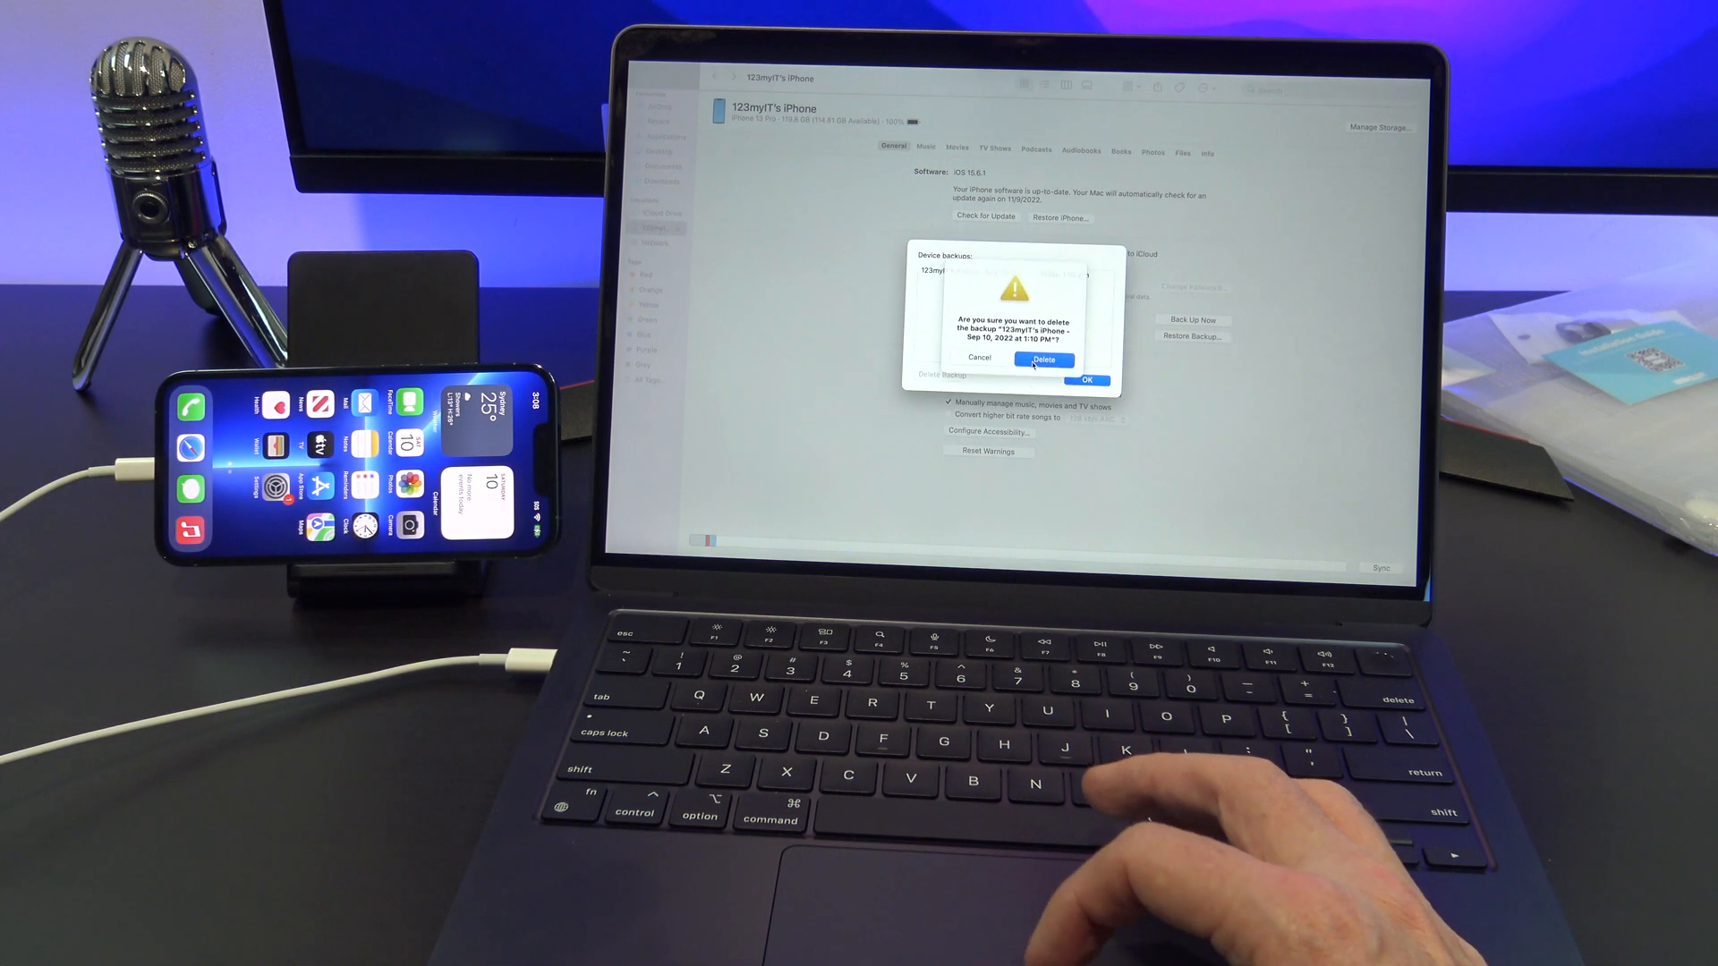
click(1045, 358)
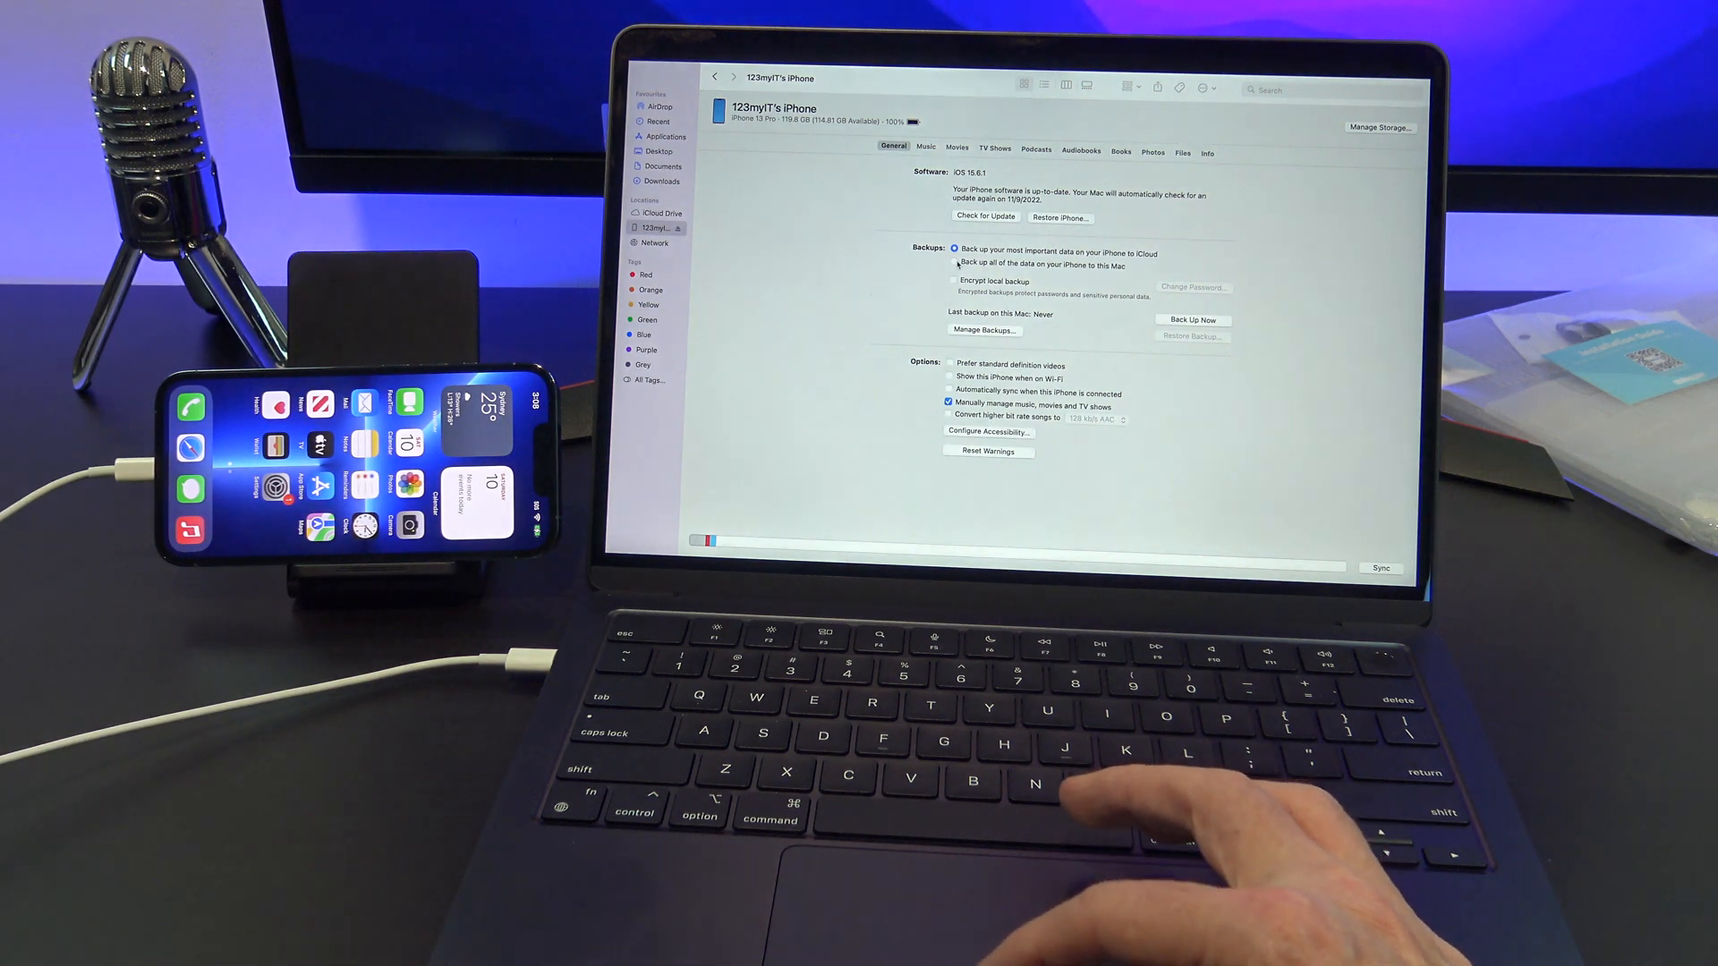
- Back up all iPhone data to this Mac now, then confirm the new backup in Manage Backups
click(954, 265)
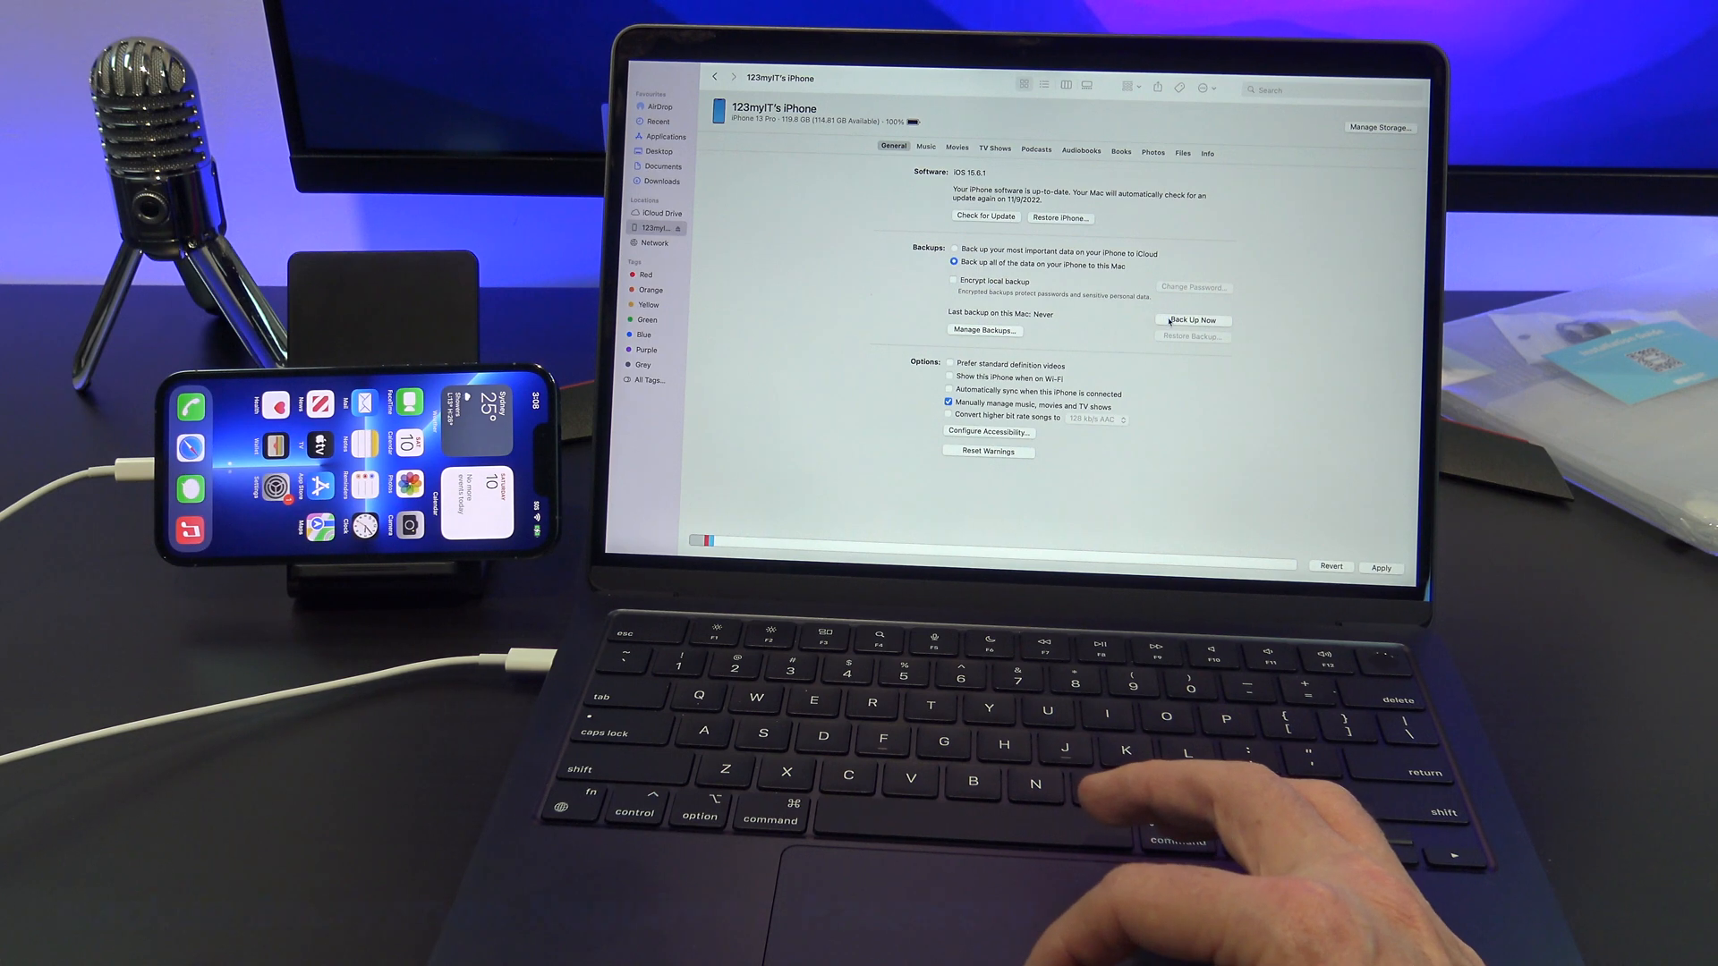
click(1192, 321)
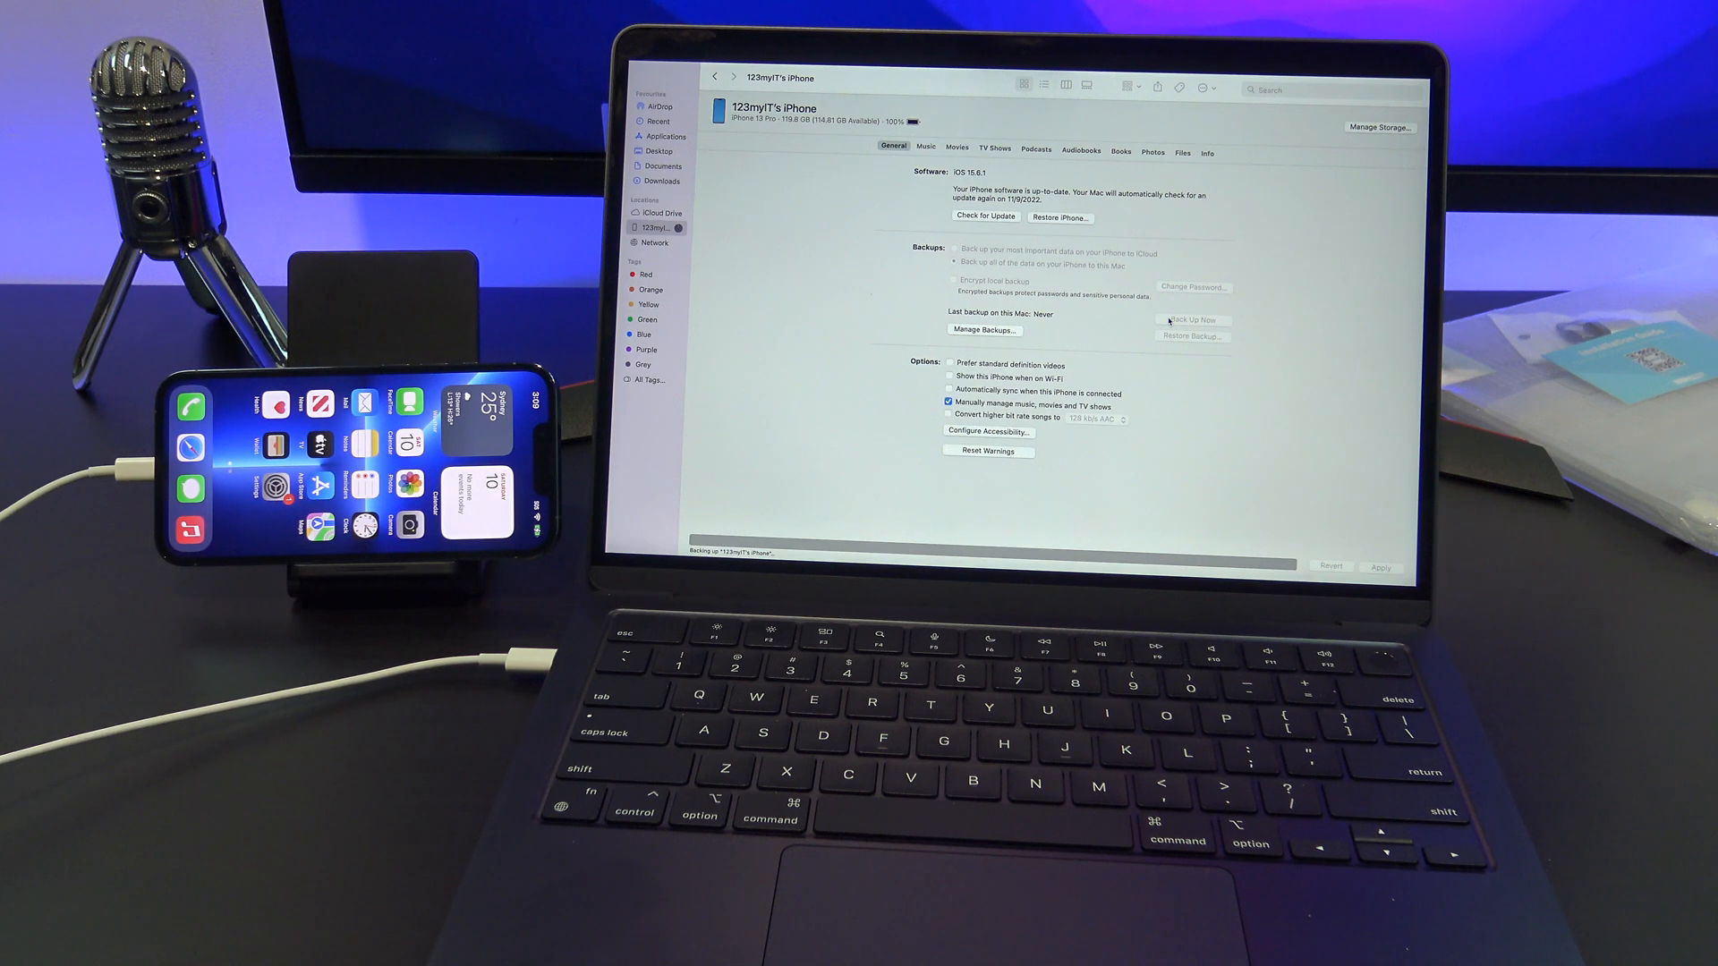
click(1191, 318)
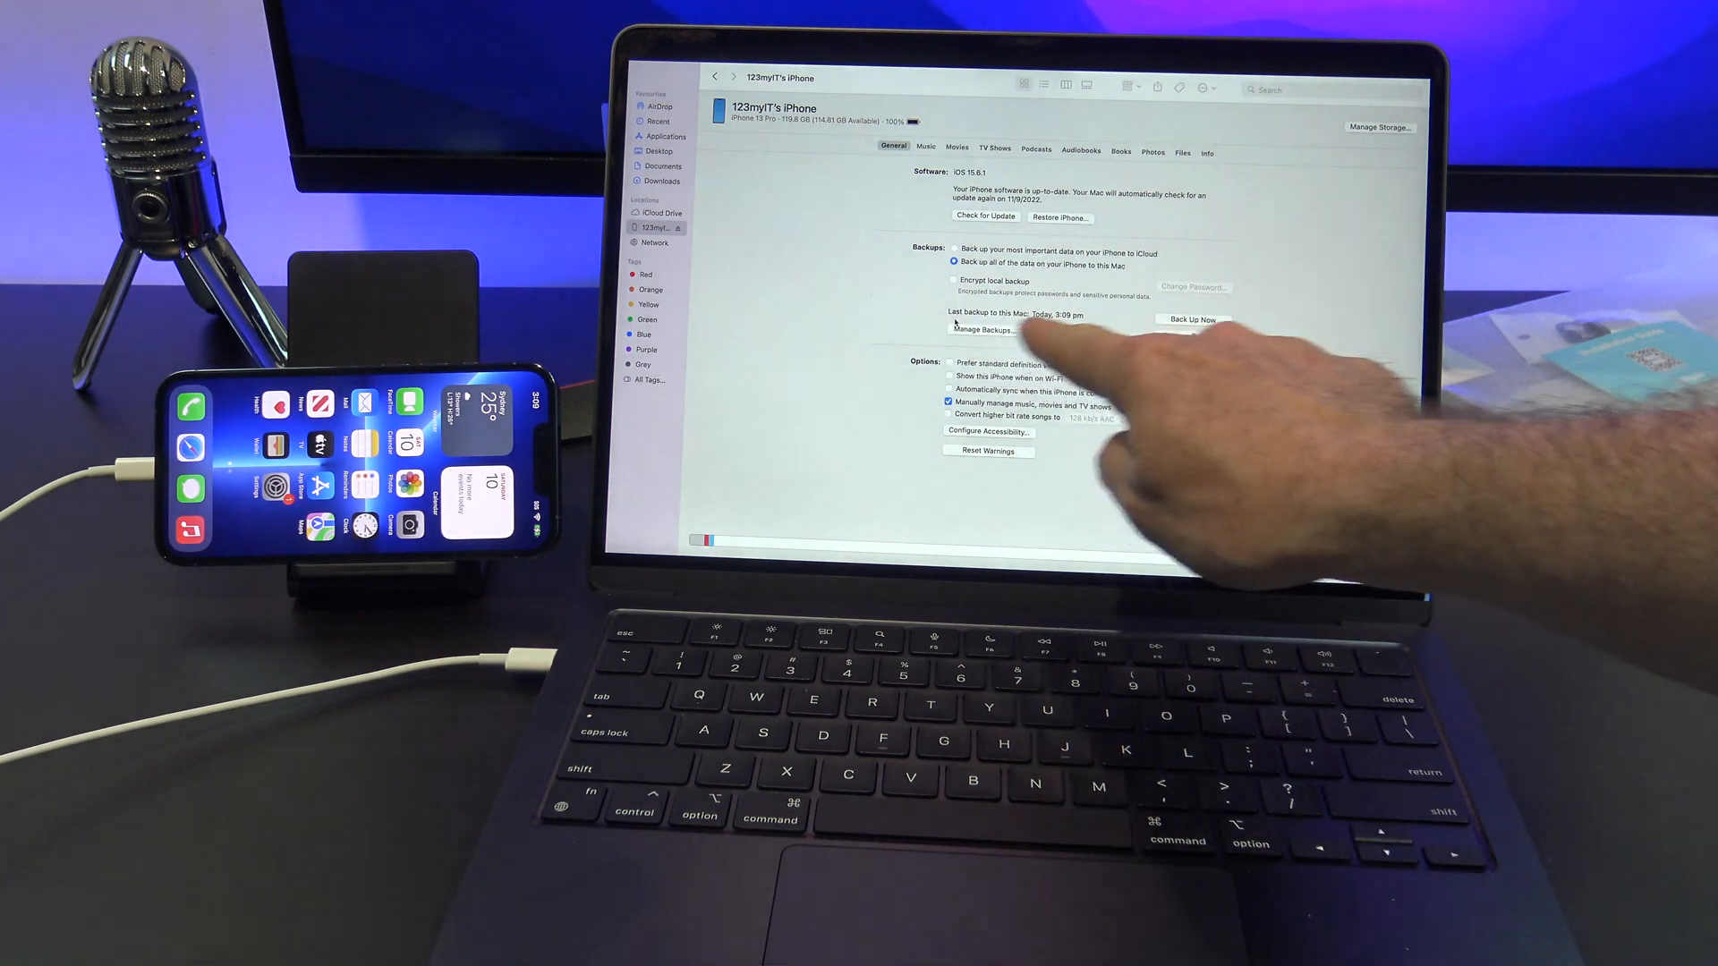
click(983, 329)
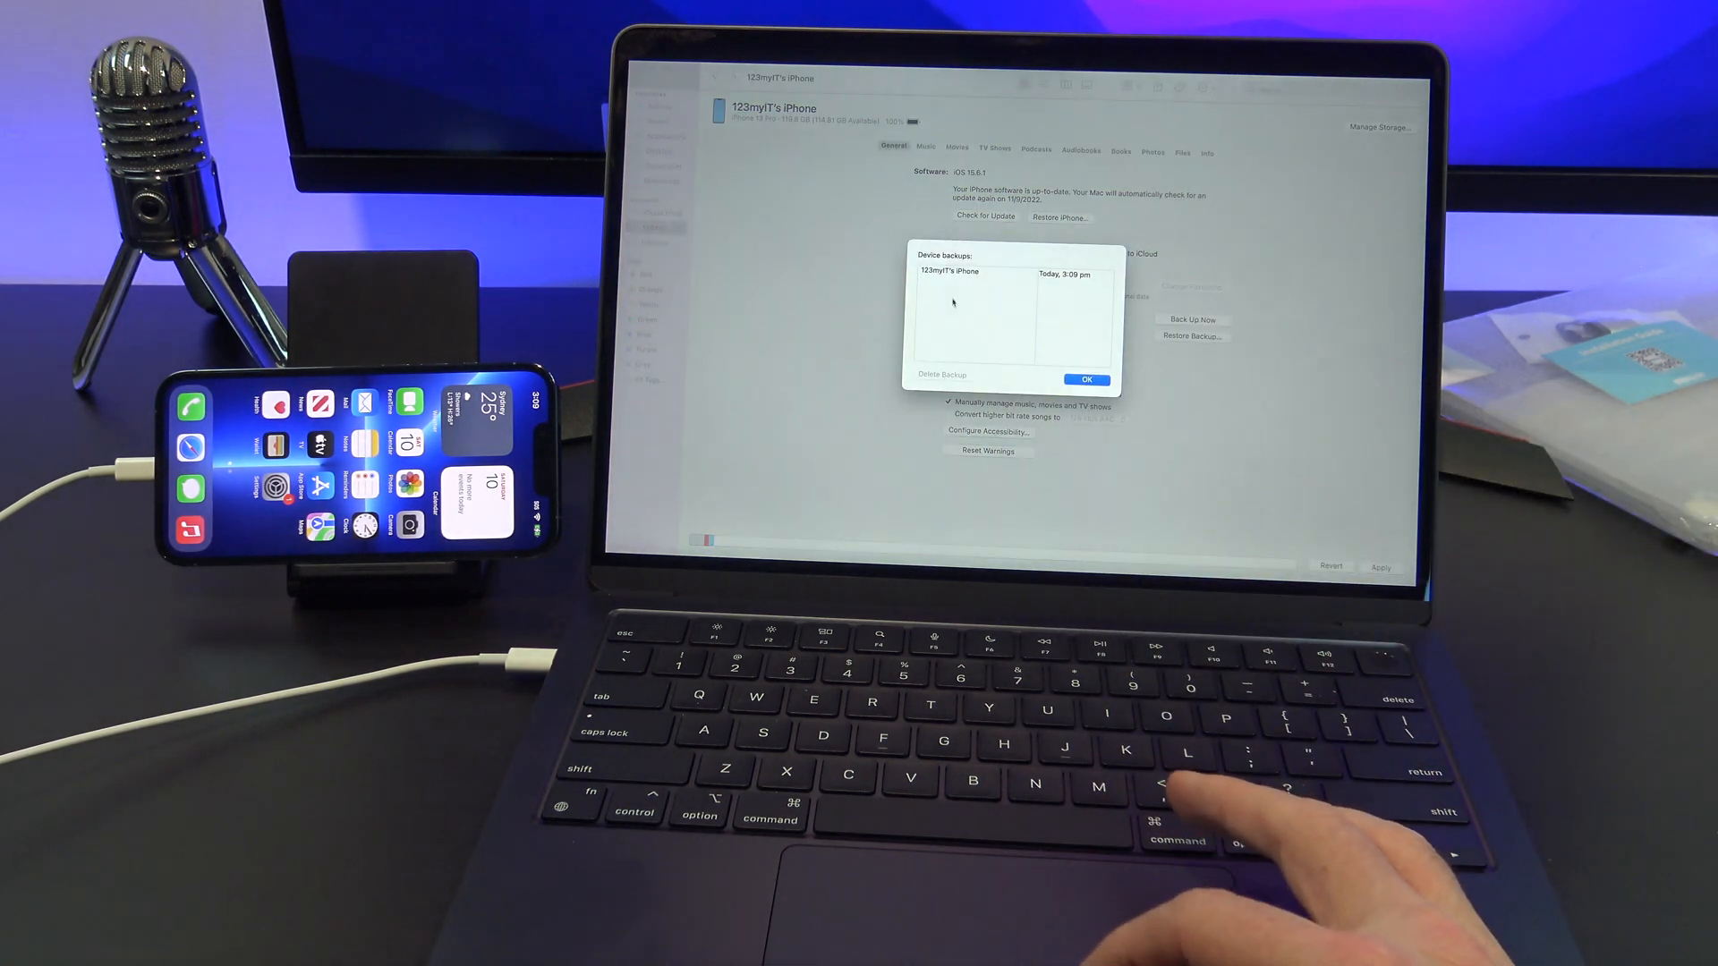
click(1086, 379)
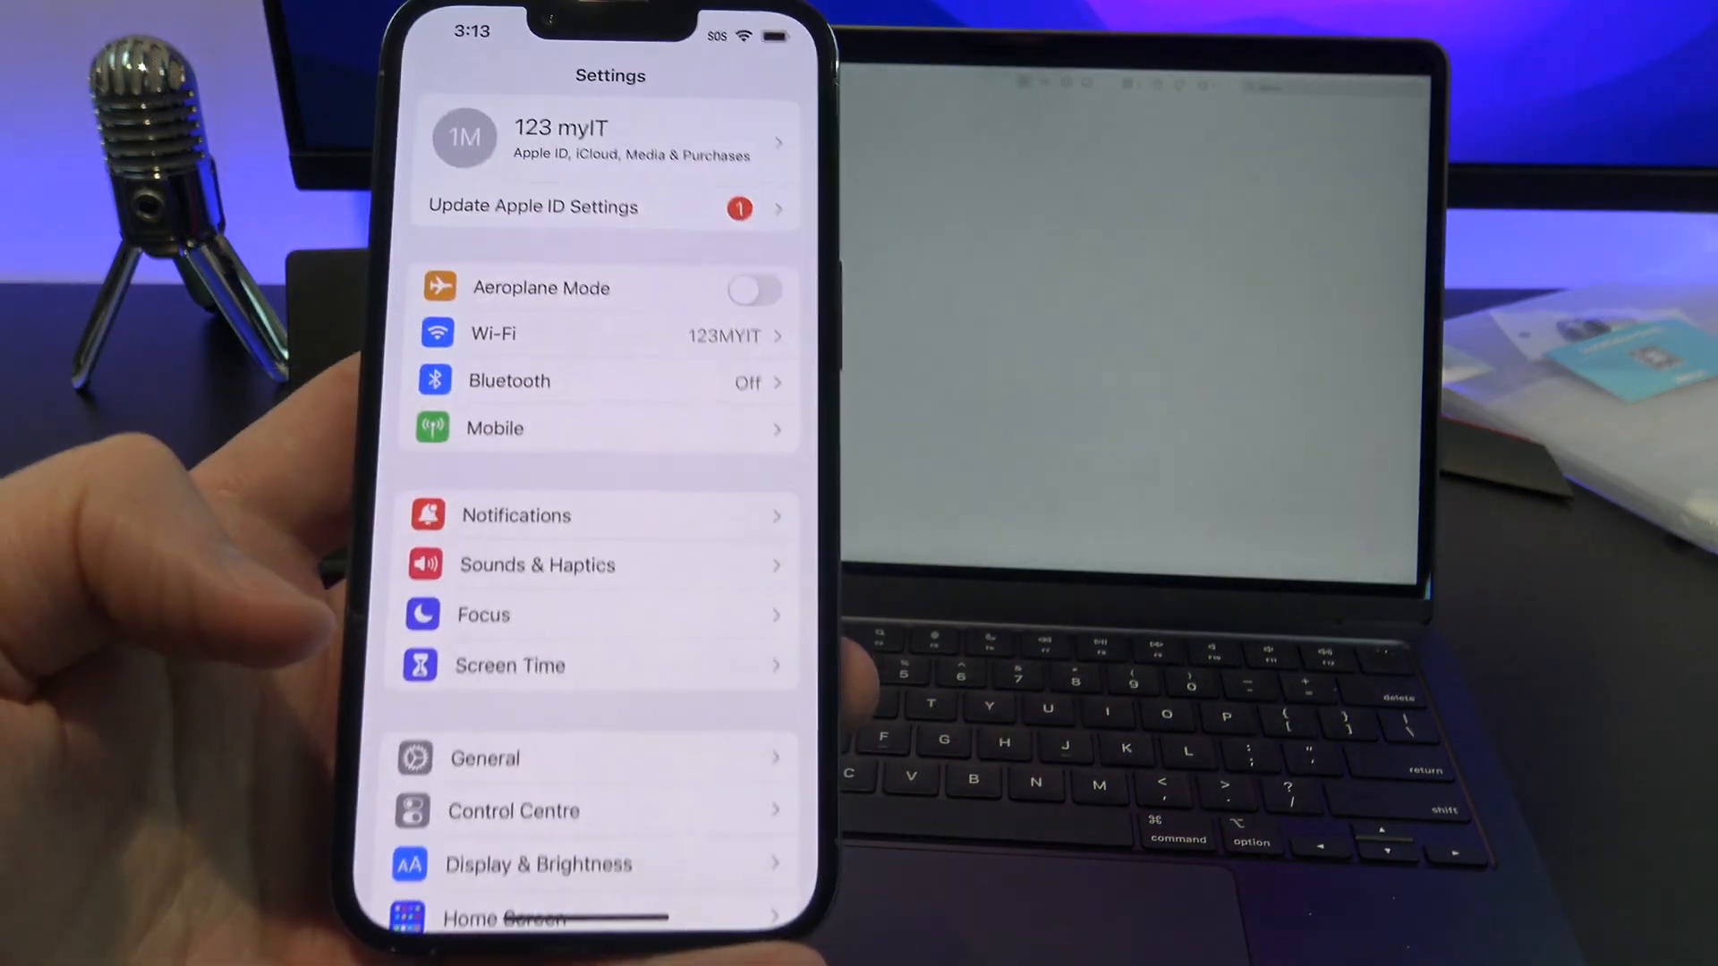
- Erase All Content and Settings on the iPhone and continue with the erase
click(484, 758)
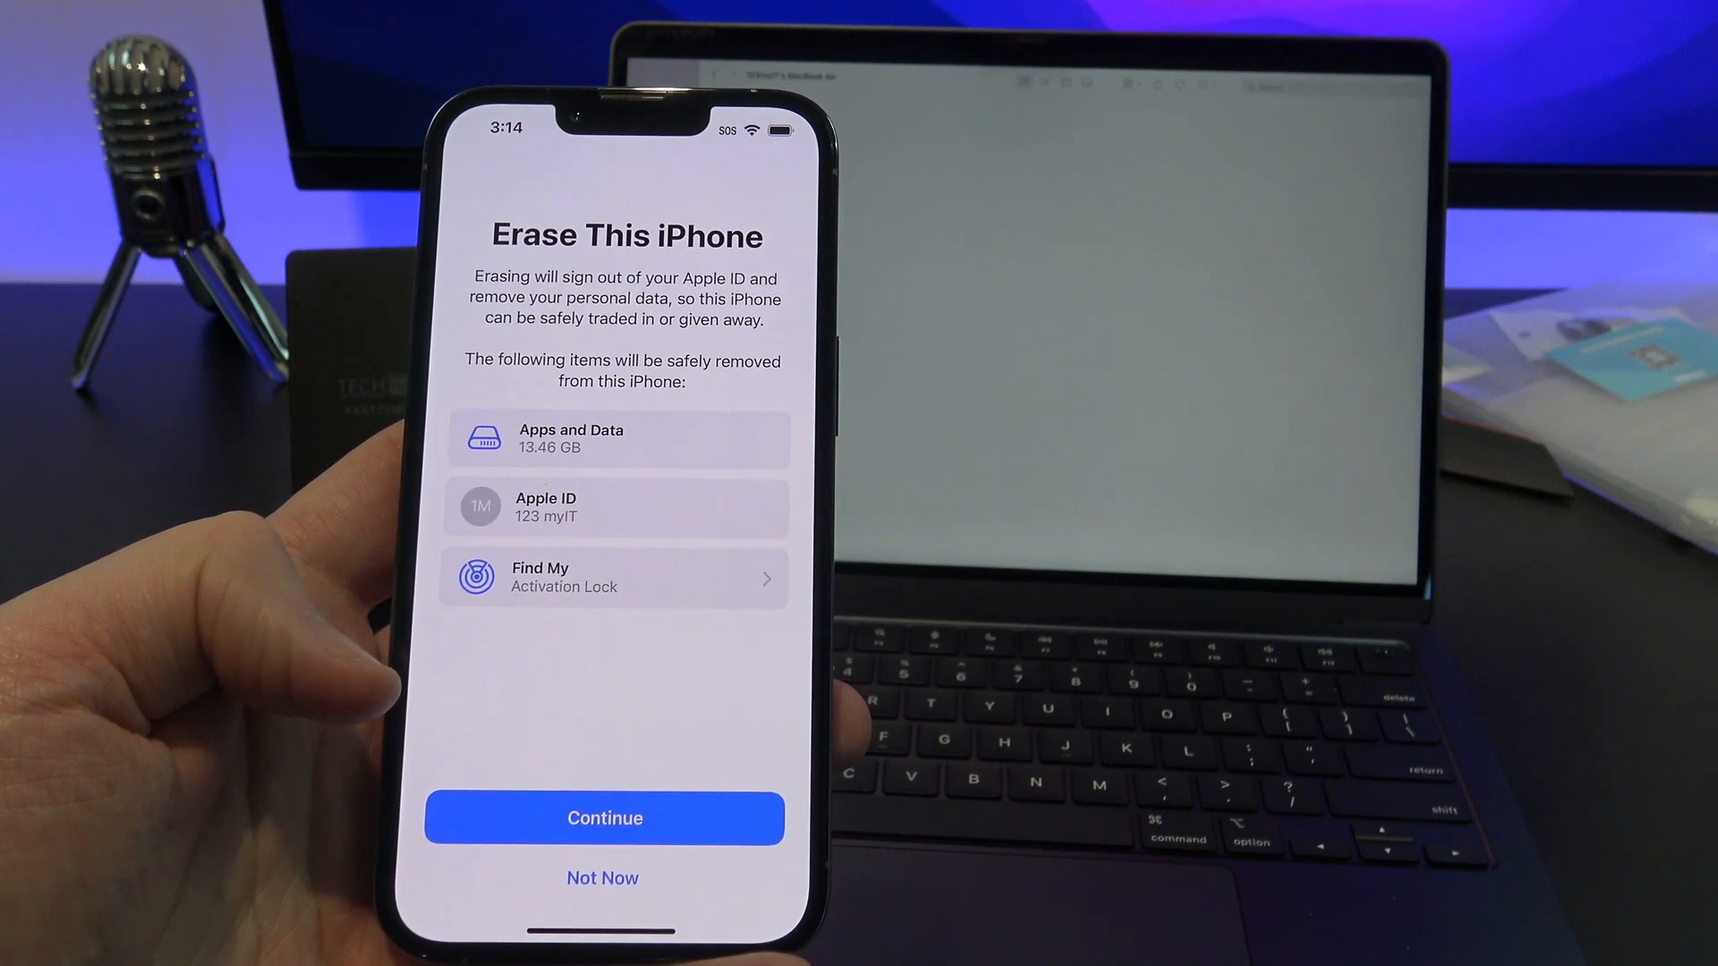
click(604, 818)
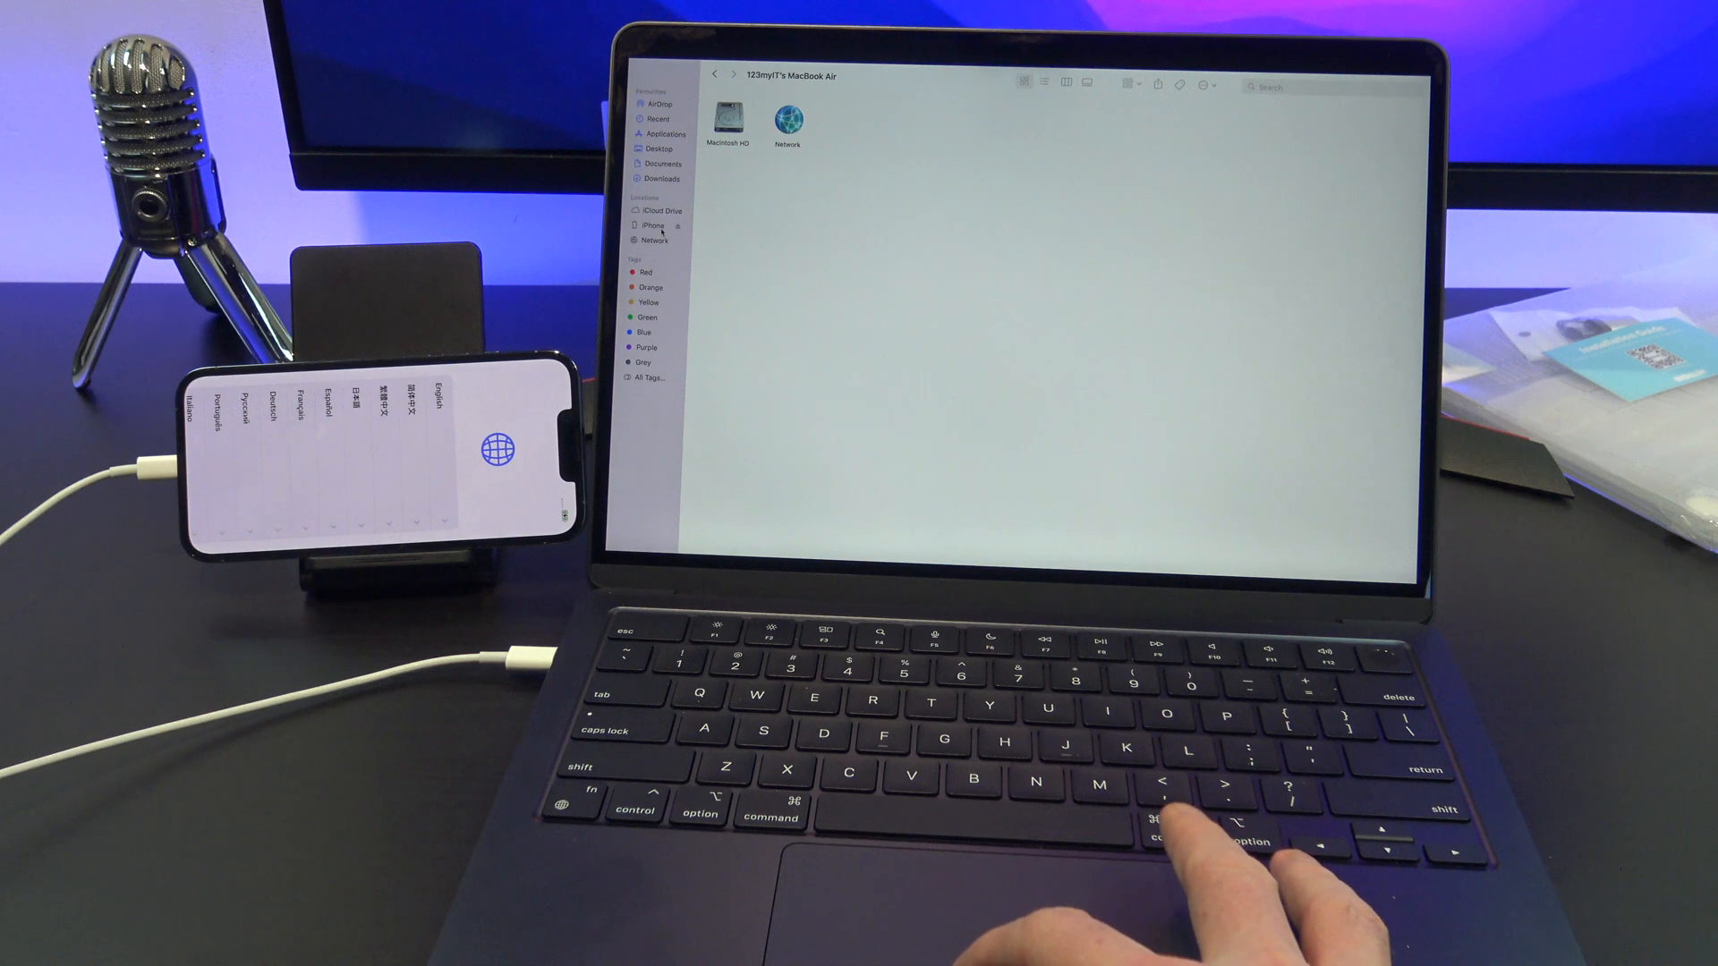
- On the new iPhone's welcome screen, choose 'Restore from this backup' over setting up as new
click(652, 226)
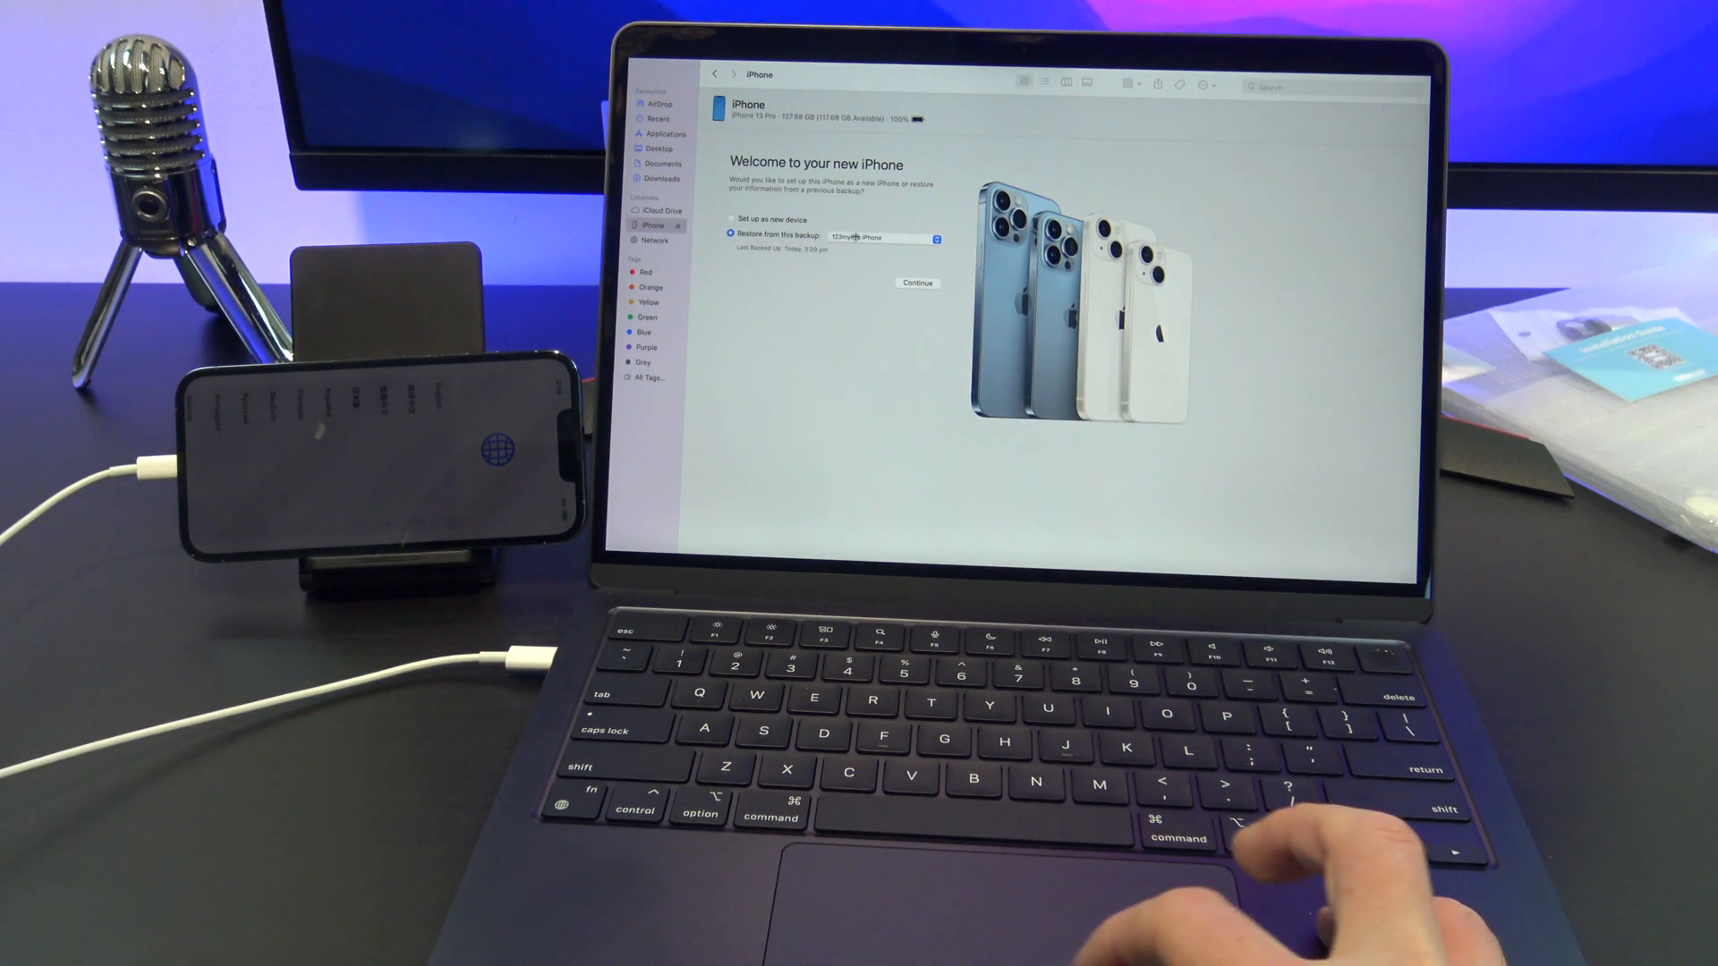
click(732, 218)
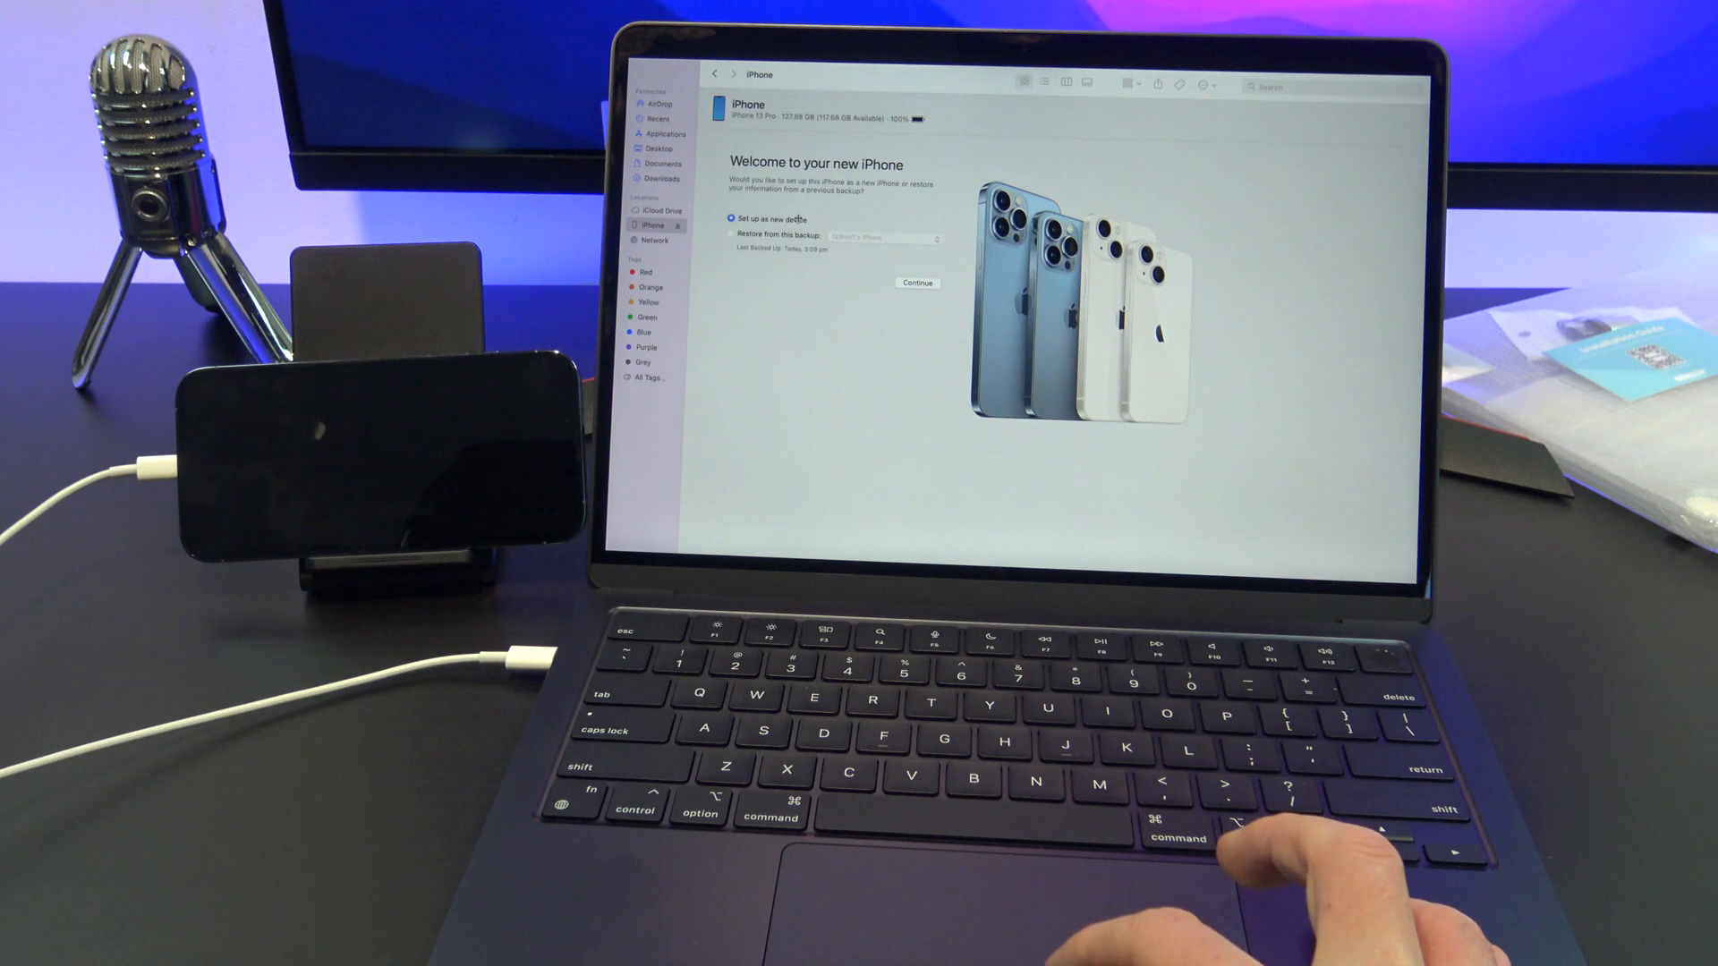
click(734, 235)
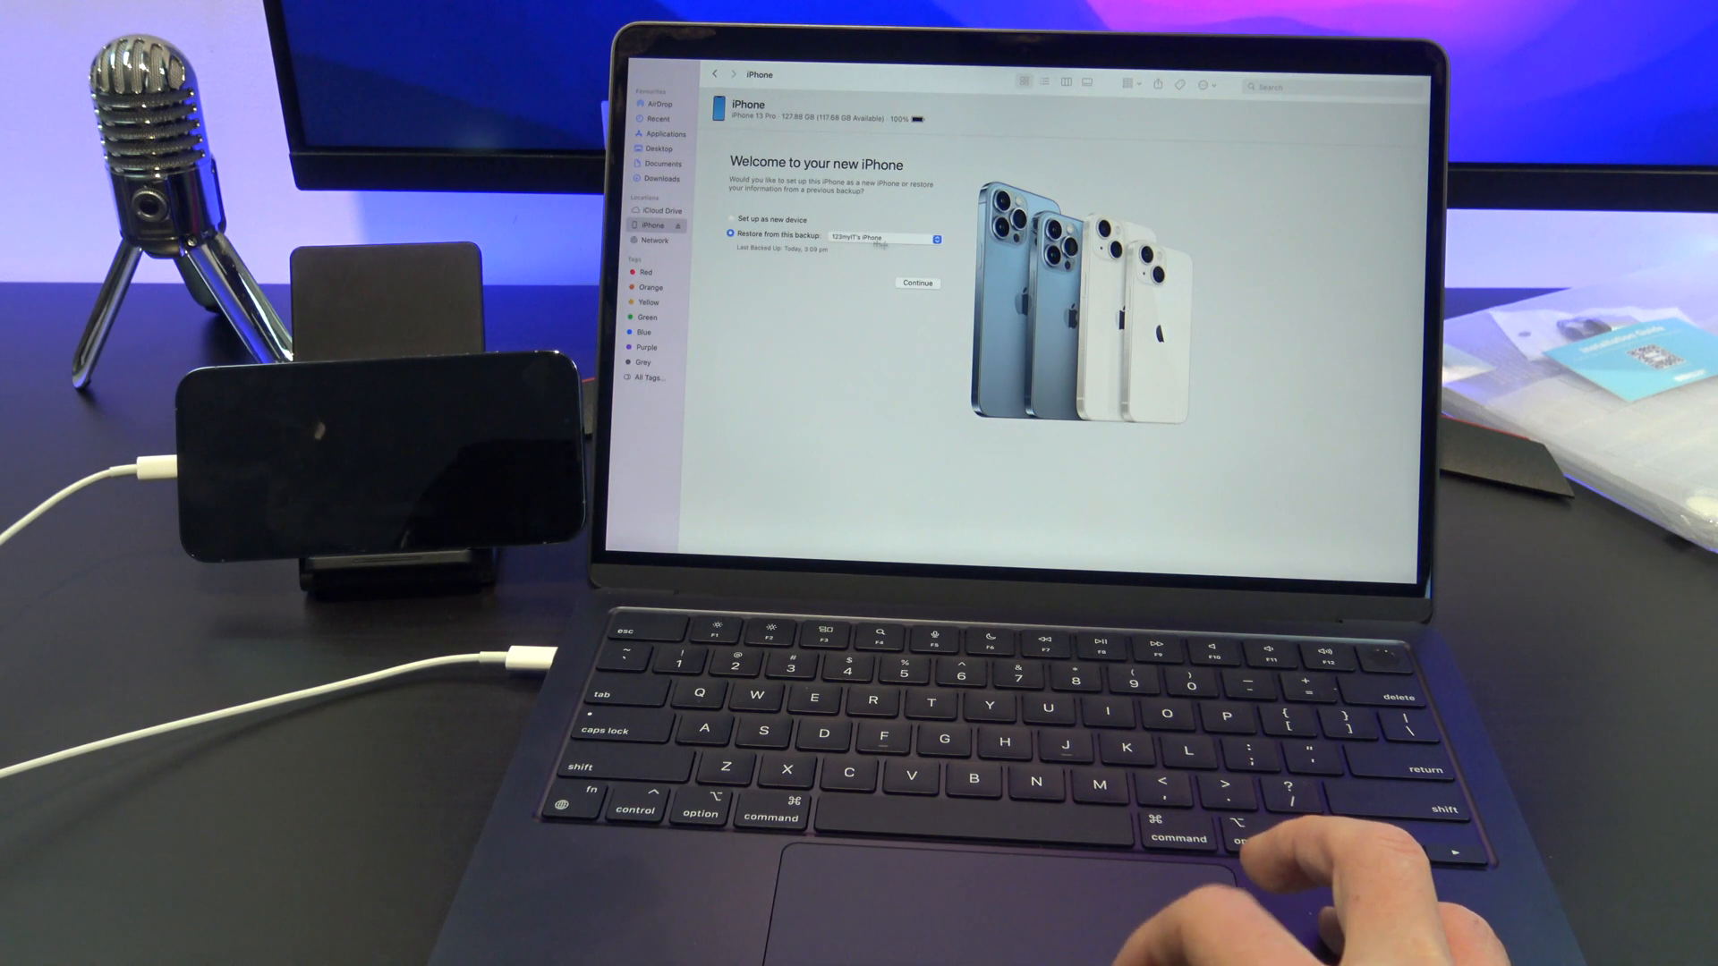
- Continue the restore from backup and enable Location Services during iPhone setup
click(918, 283)
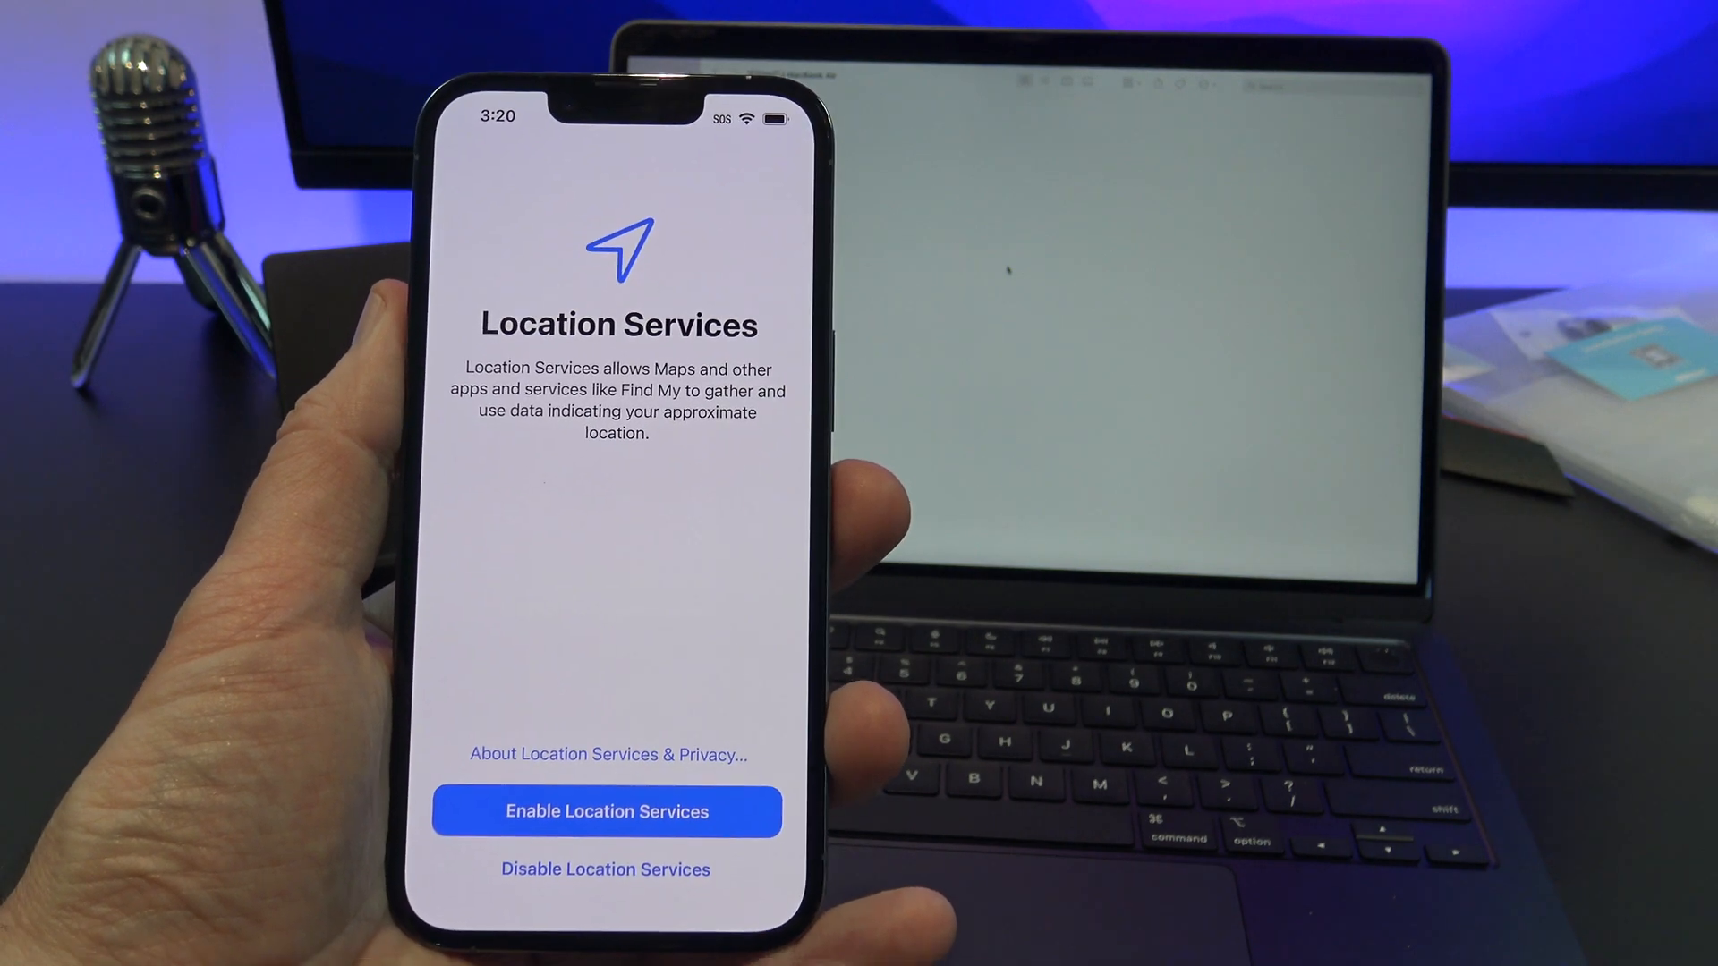
click(601, 870)
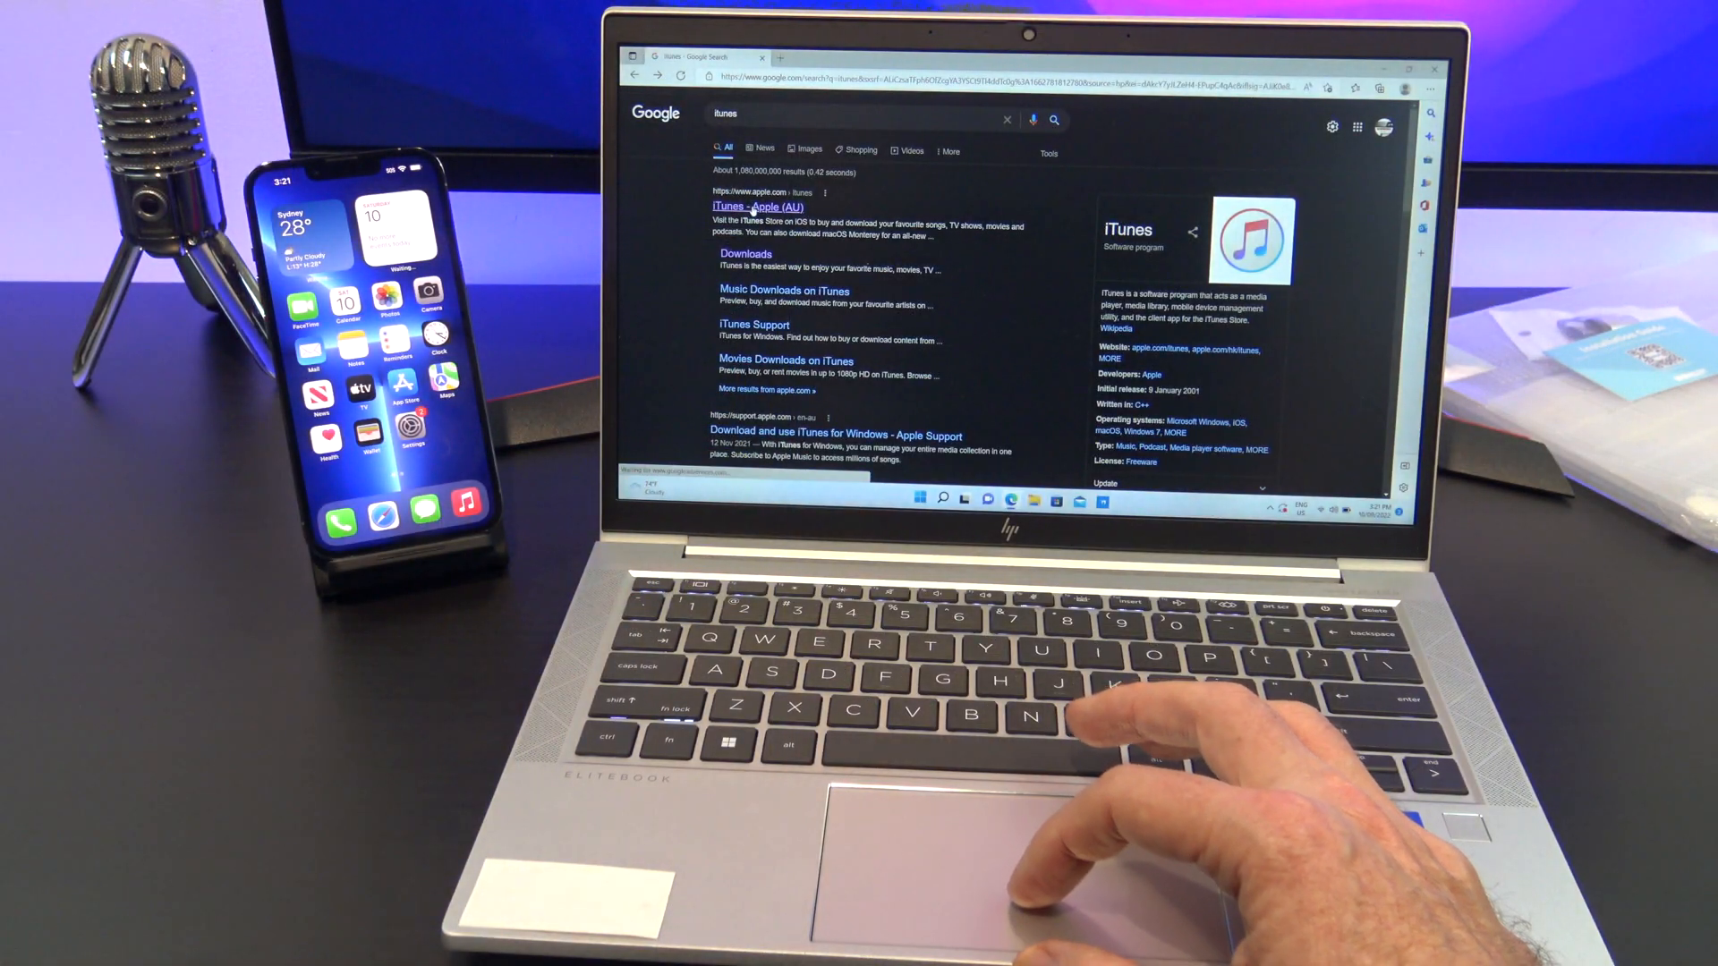
- Download iTunes for Windows from apple.com/itunes and run iTunesSetup.exe from Downloads
click(755, 207)
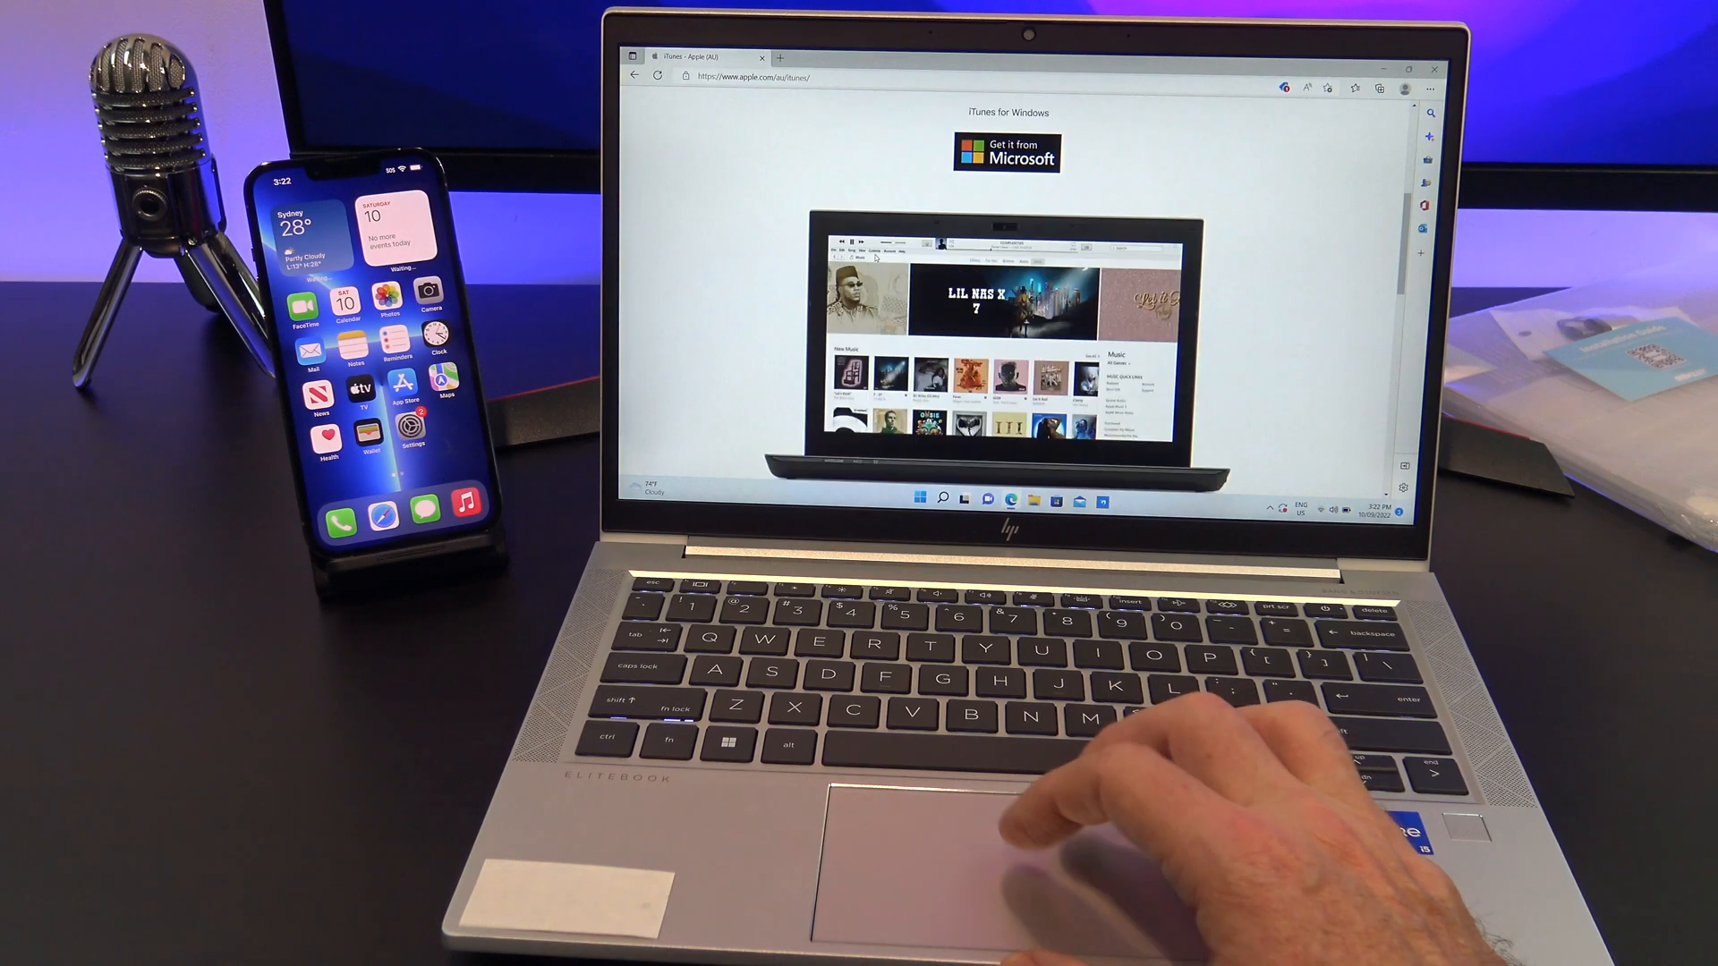
scroll(down, 3)
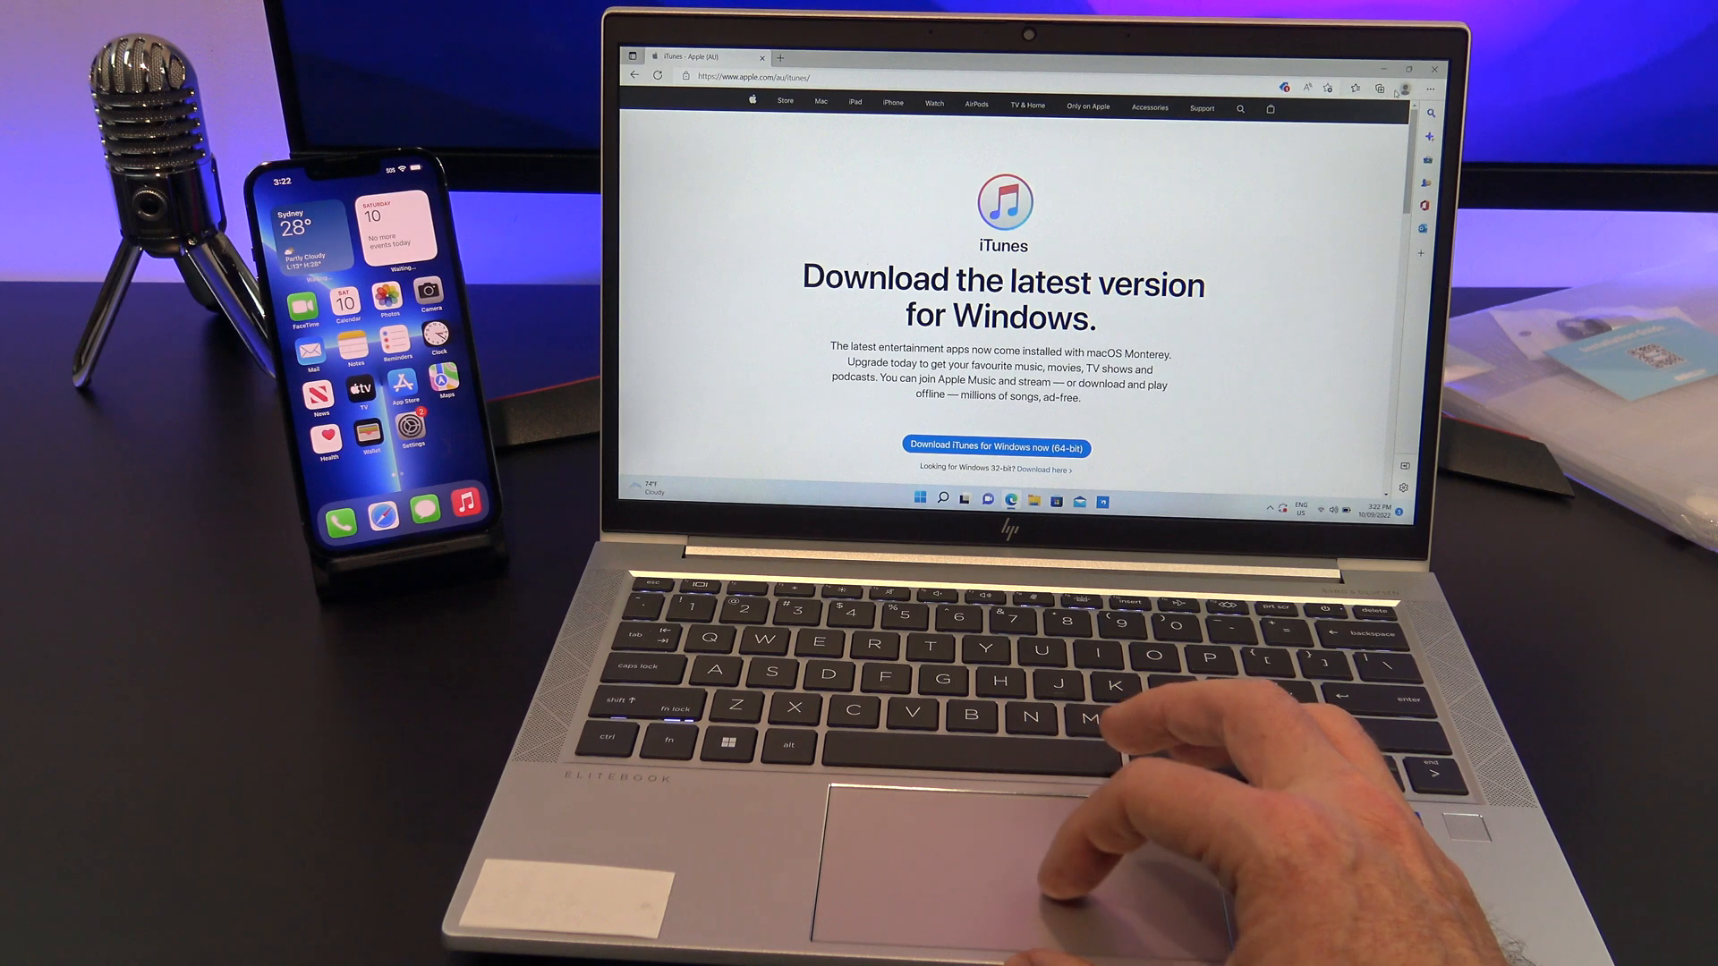
click(1433, 91)
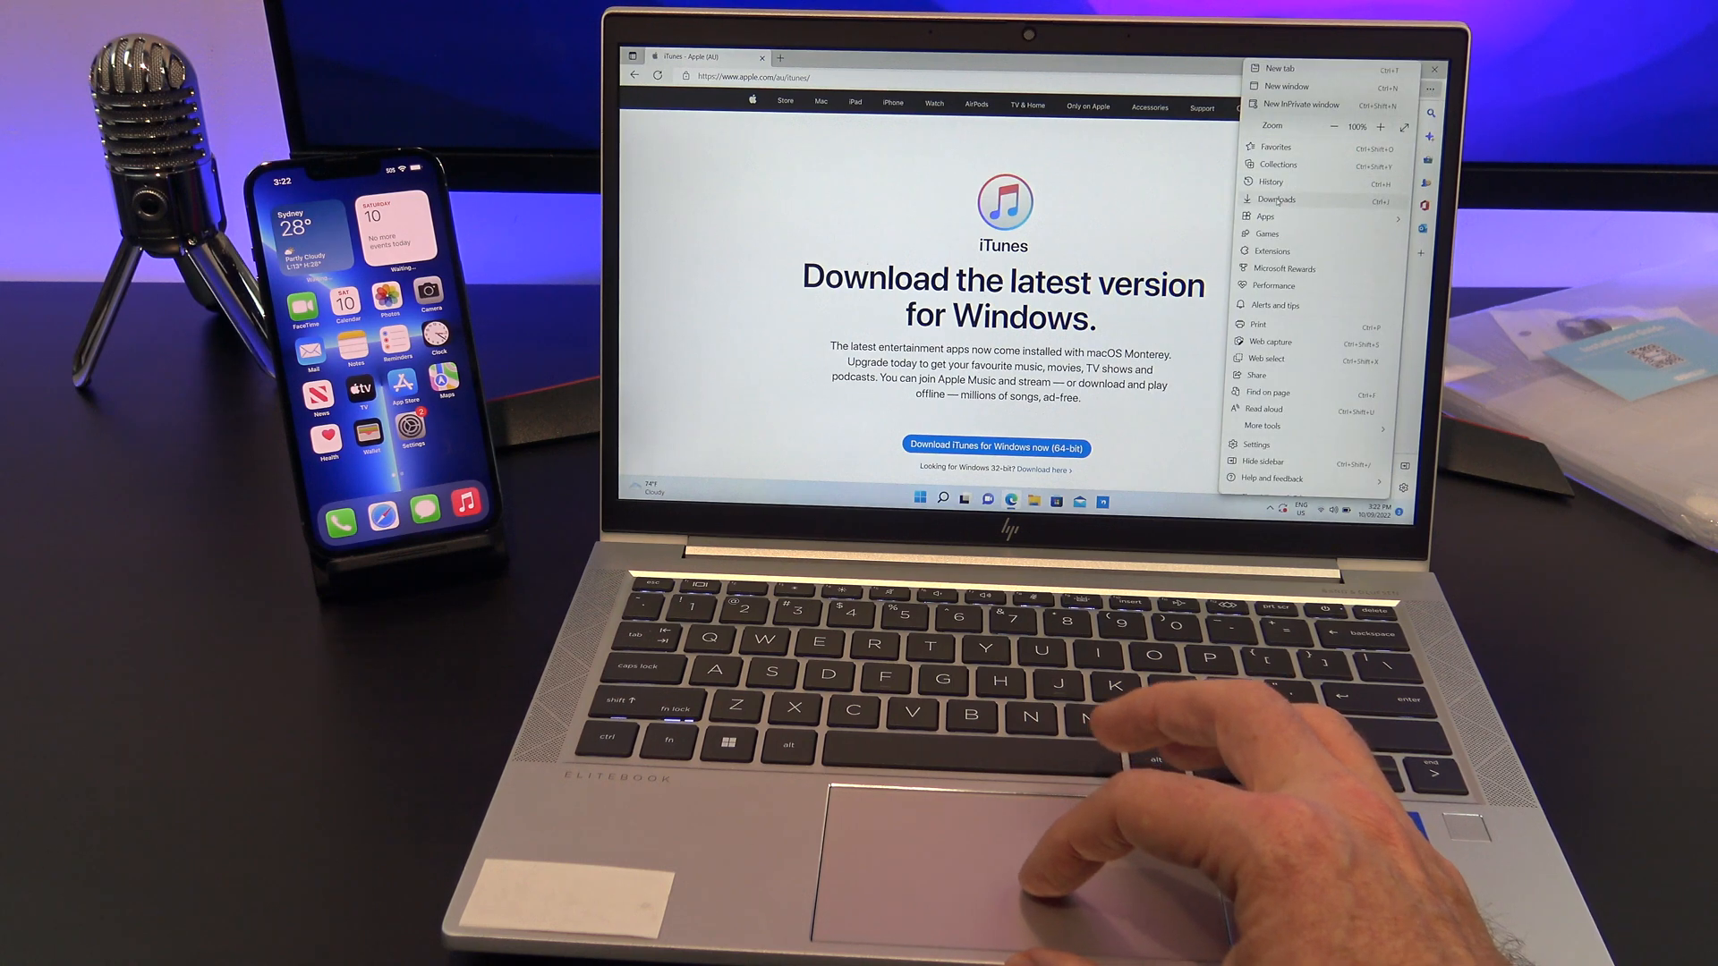
click(1278, 199)
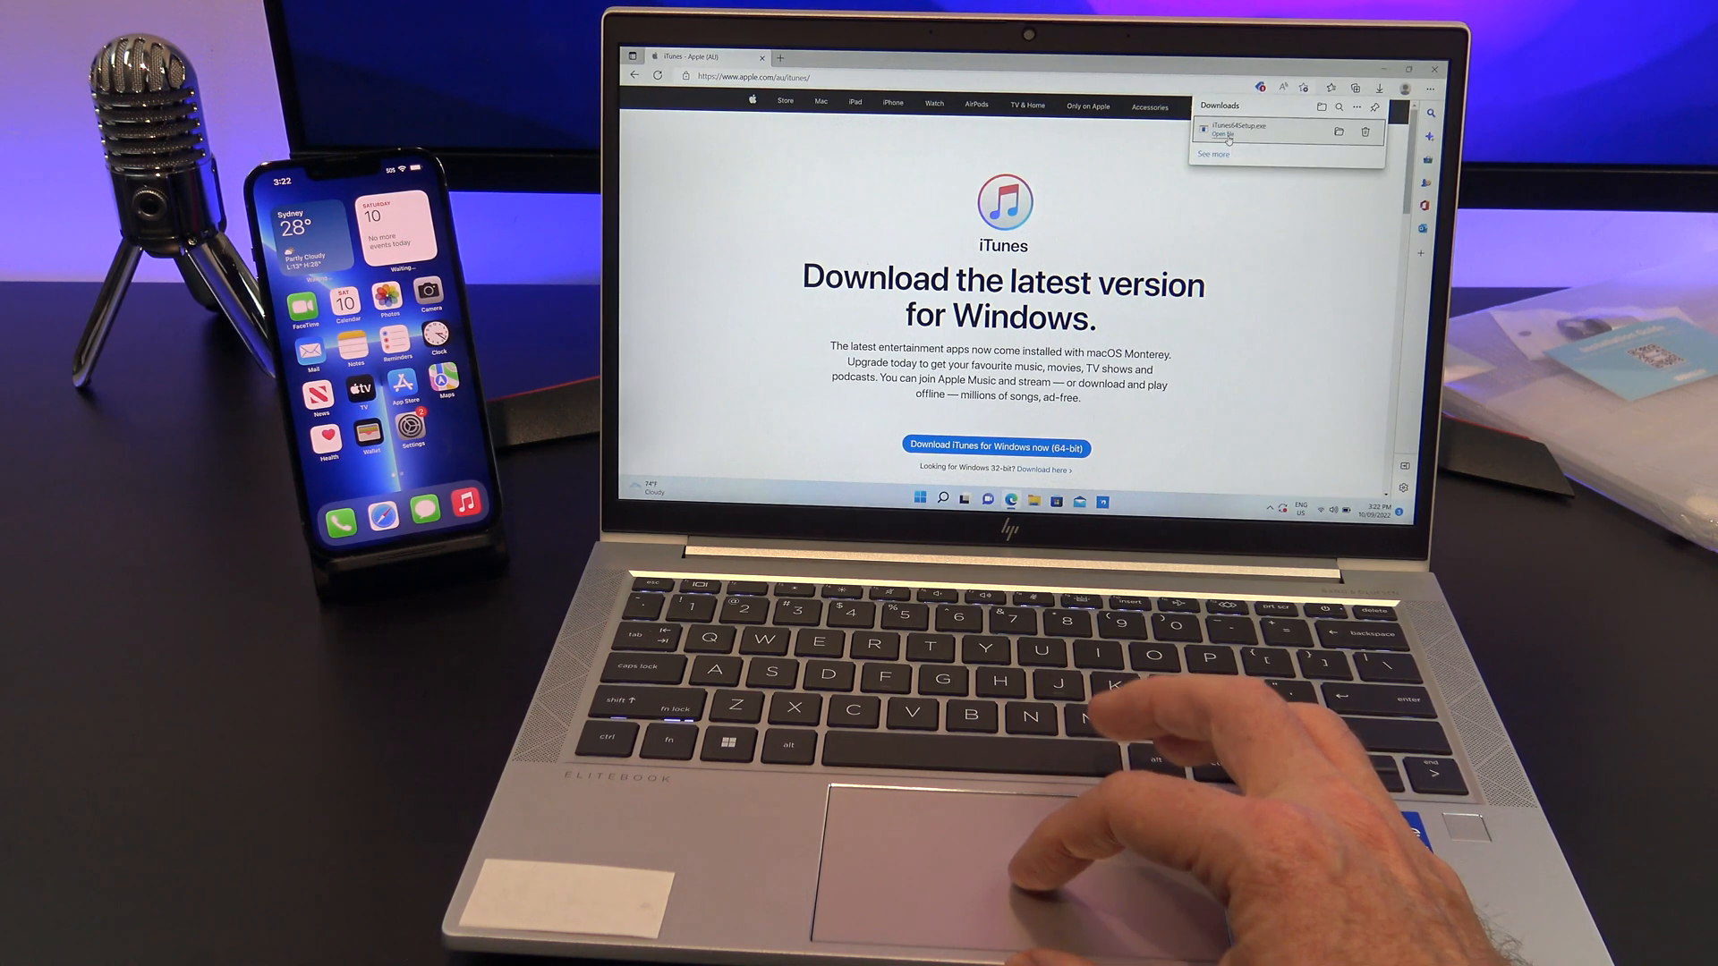
click(1225, 134)
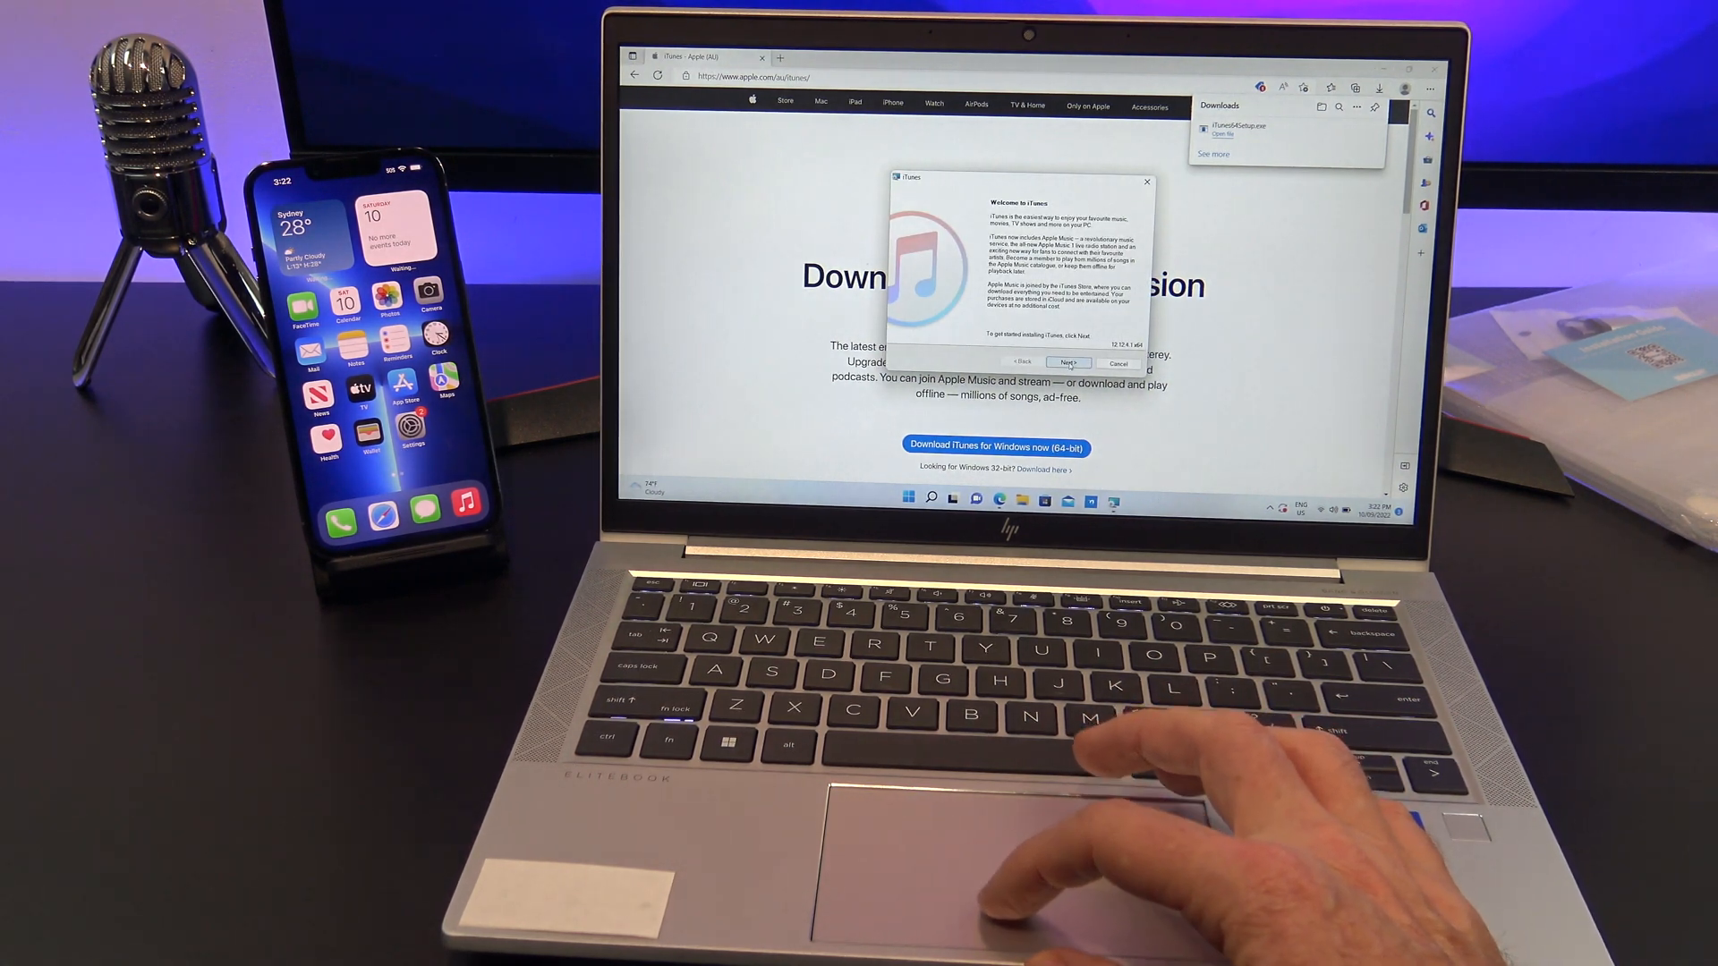
- Run through the iTunes installer, allow UAC changes, and finish with iTunes opening afterwards
click(1066, 362)
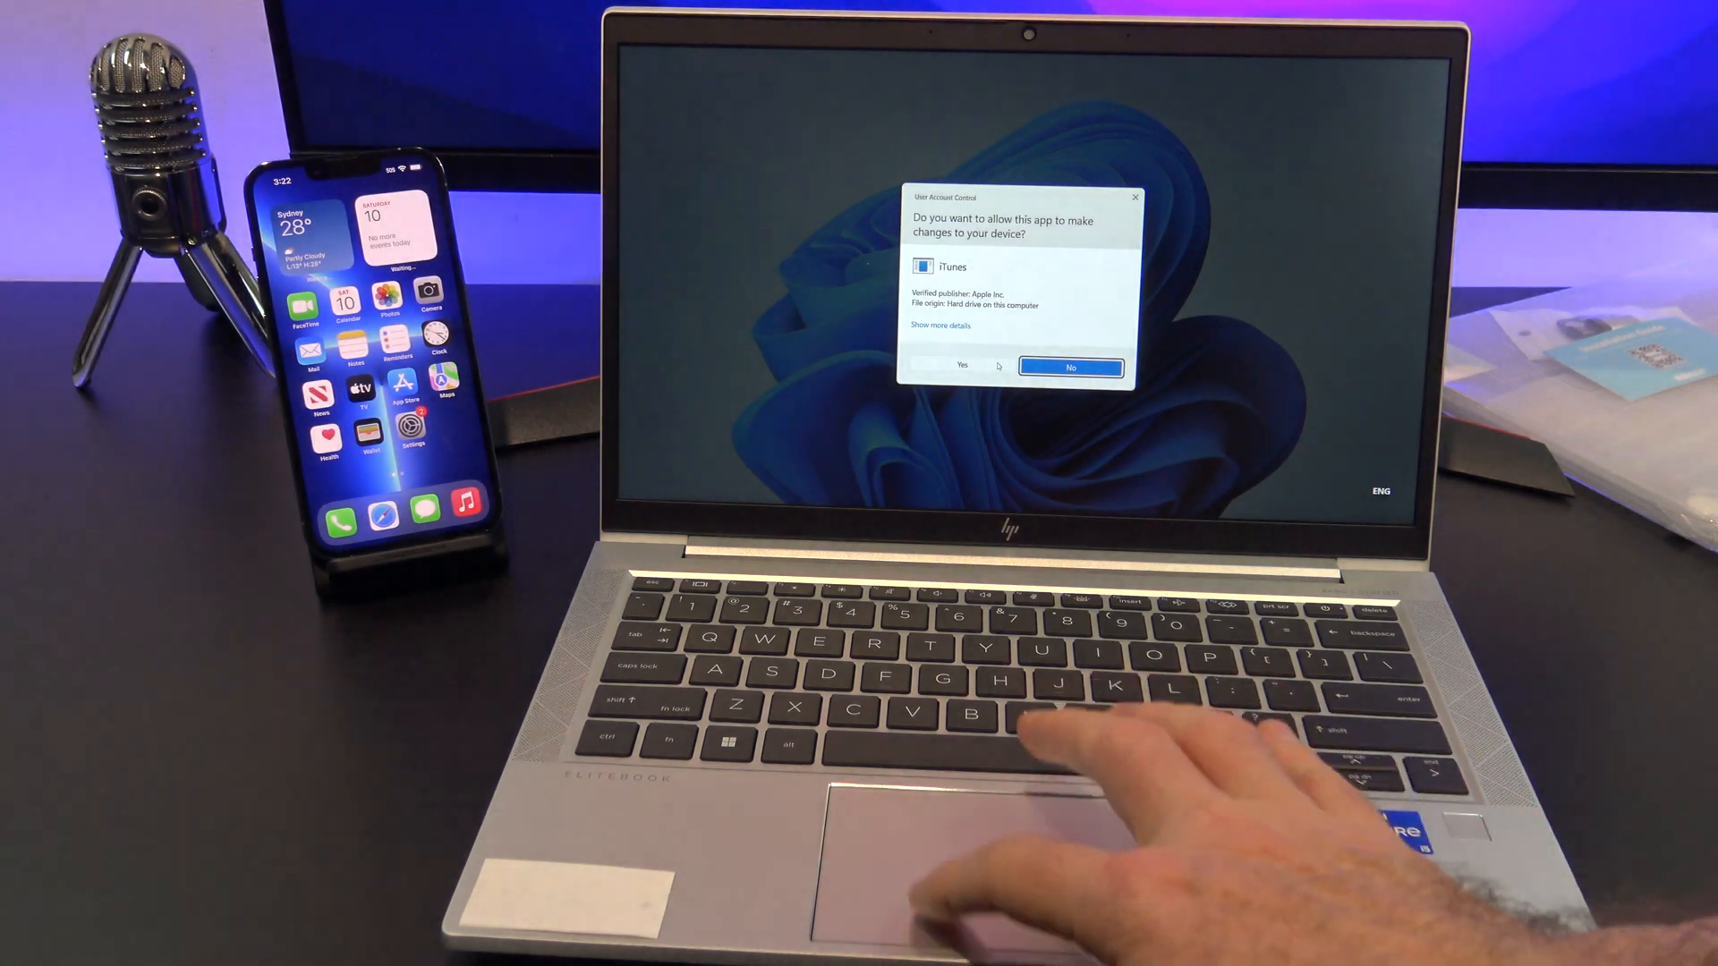
click(961, 365)
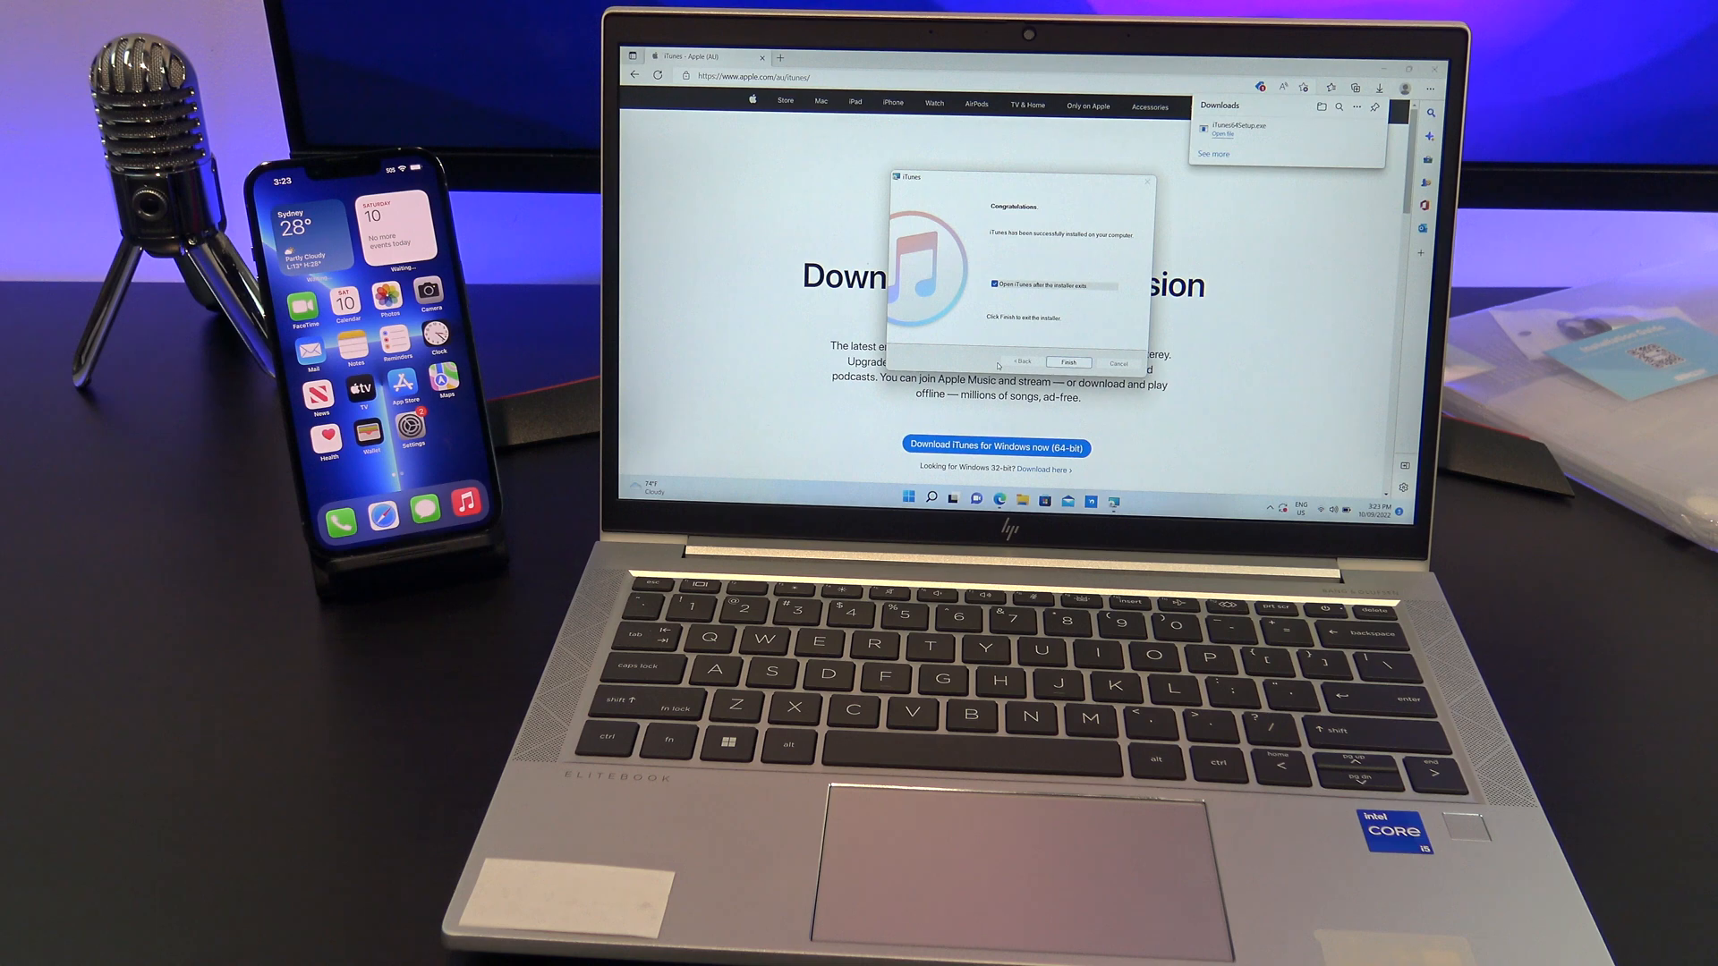
click(1068, 362)
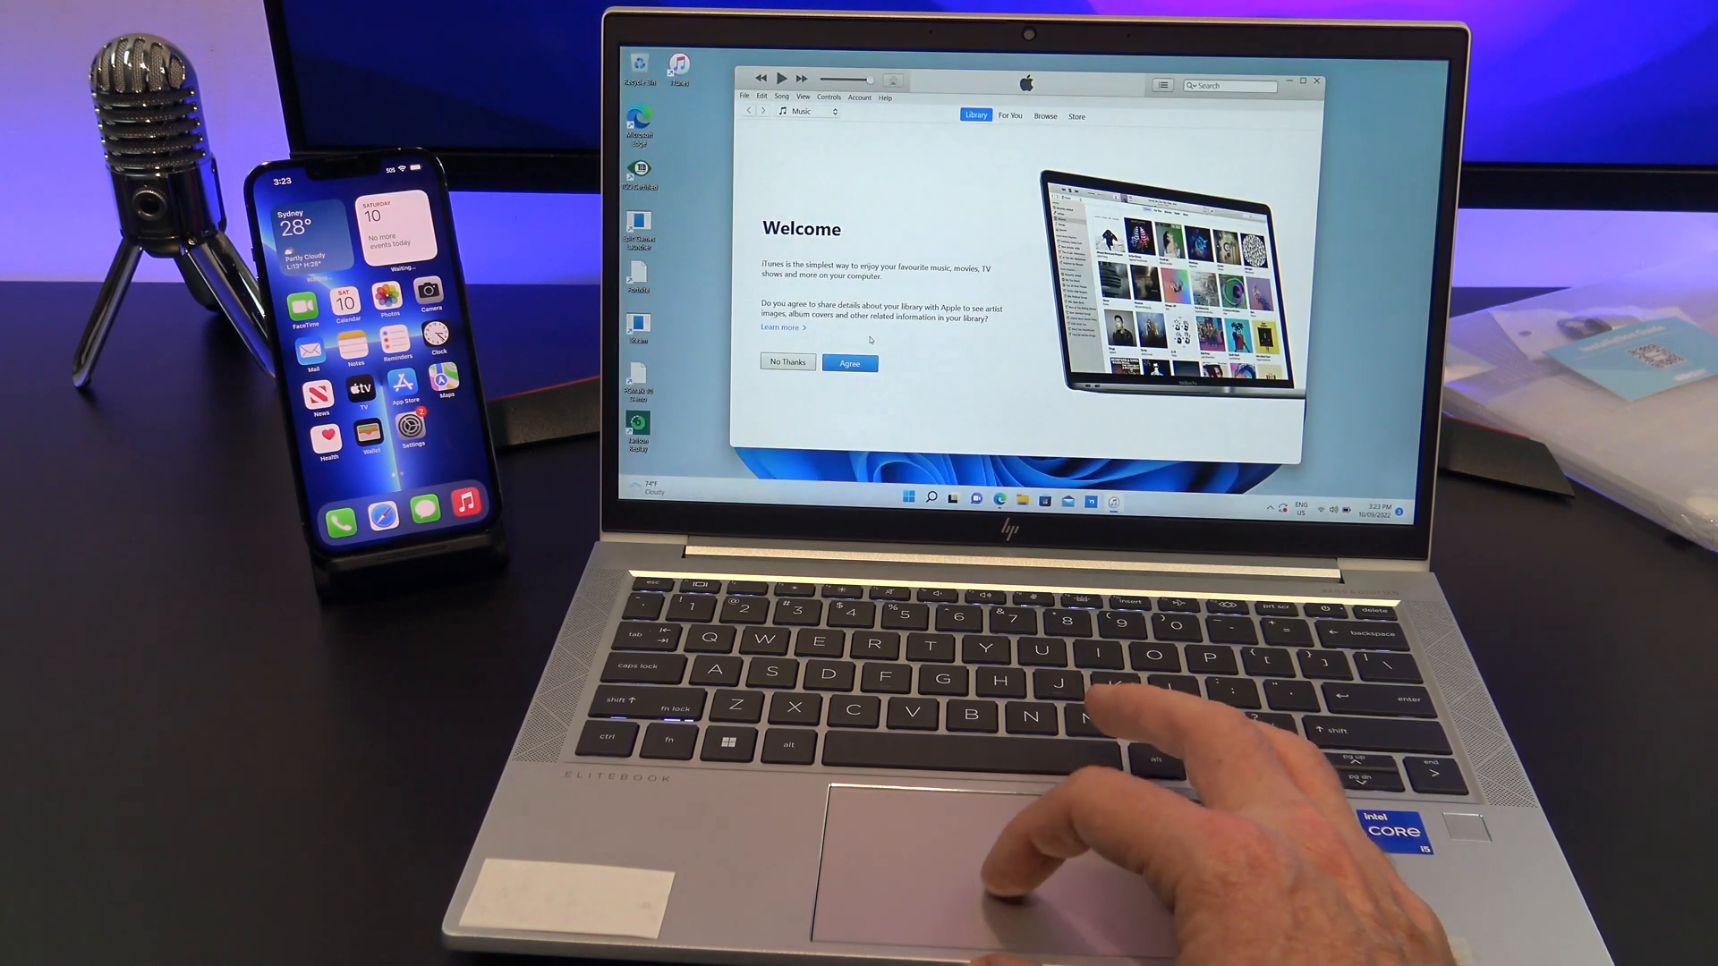
- Dismiss the welcome screen, set automatic backups to This Computer and Back Up Now
click(848, 363)
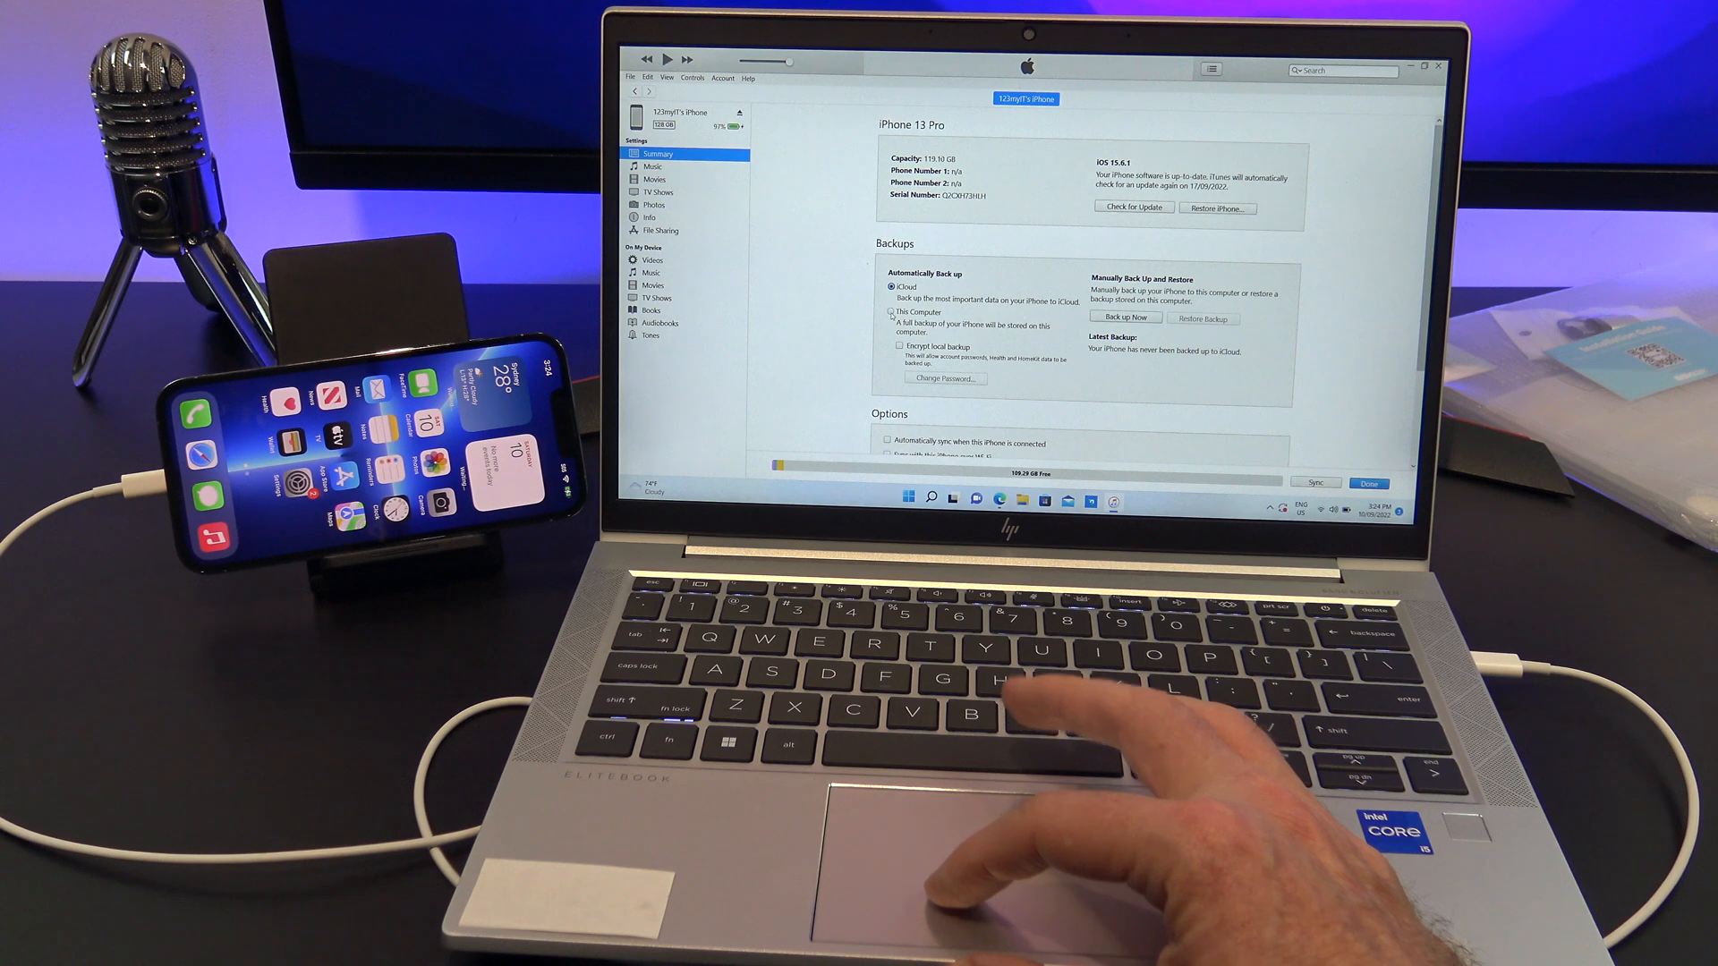
click(891, 311)
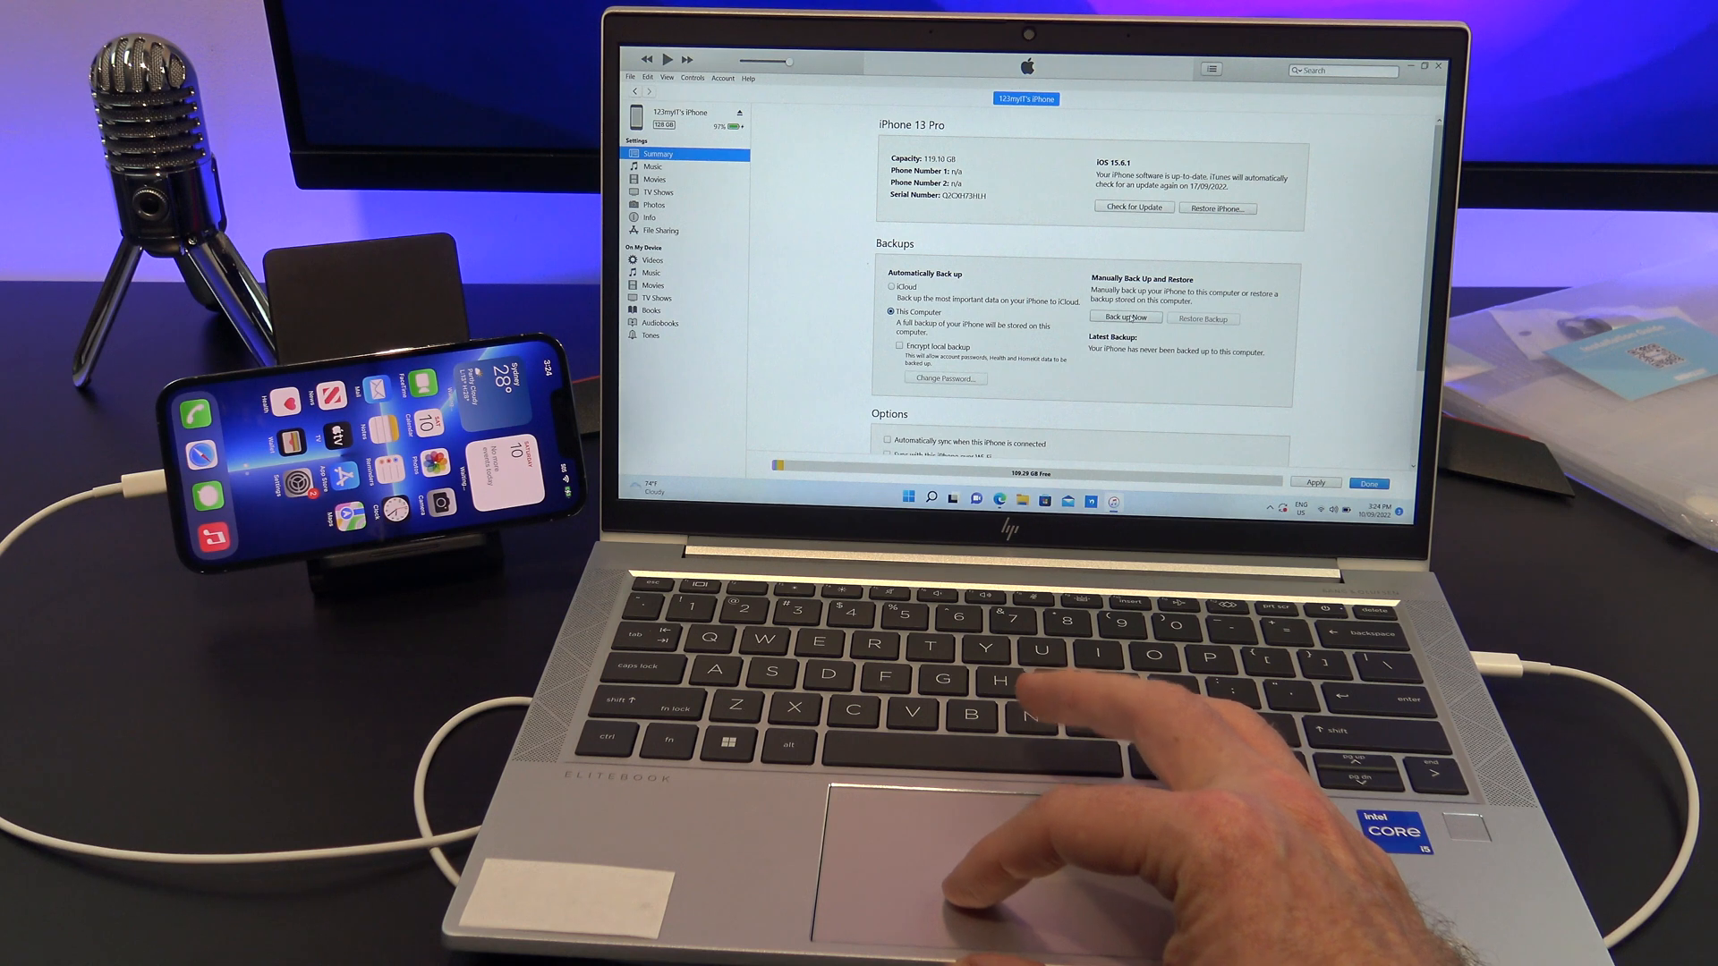
click(1125, 318)
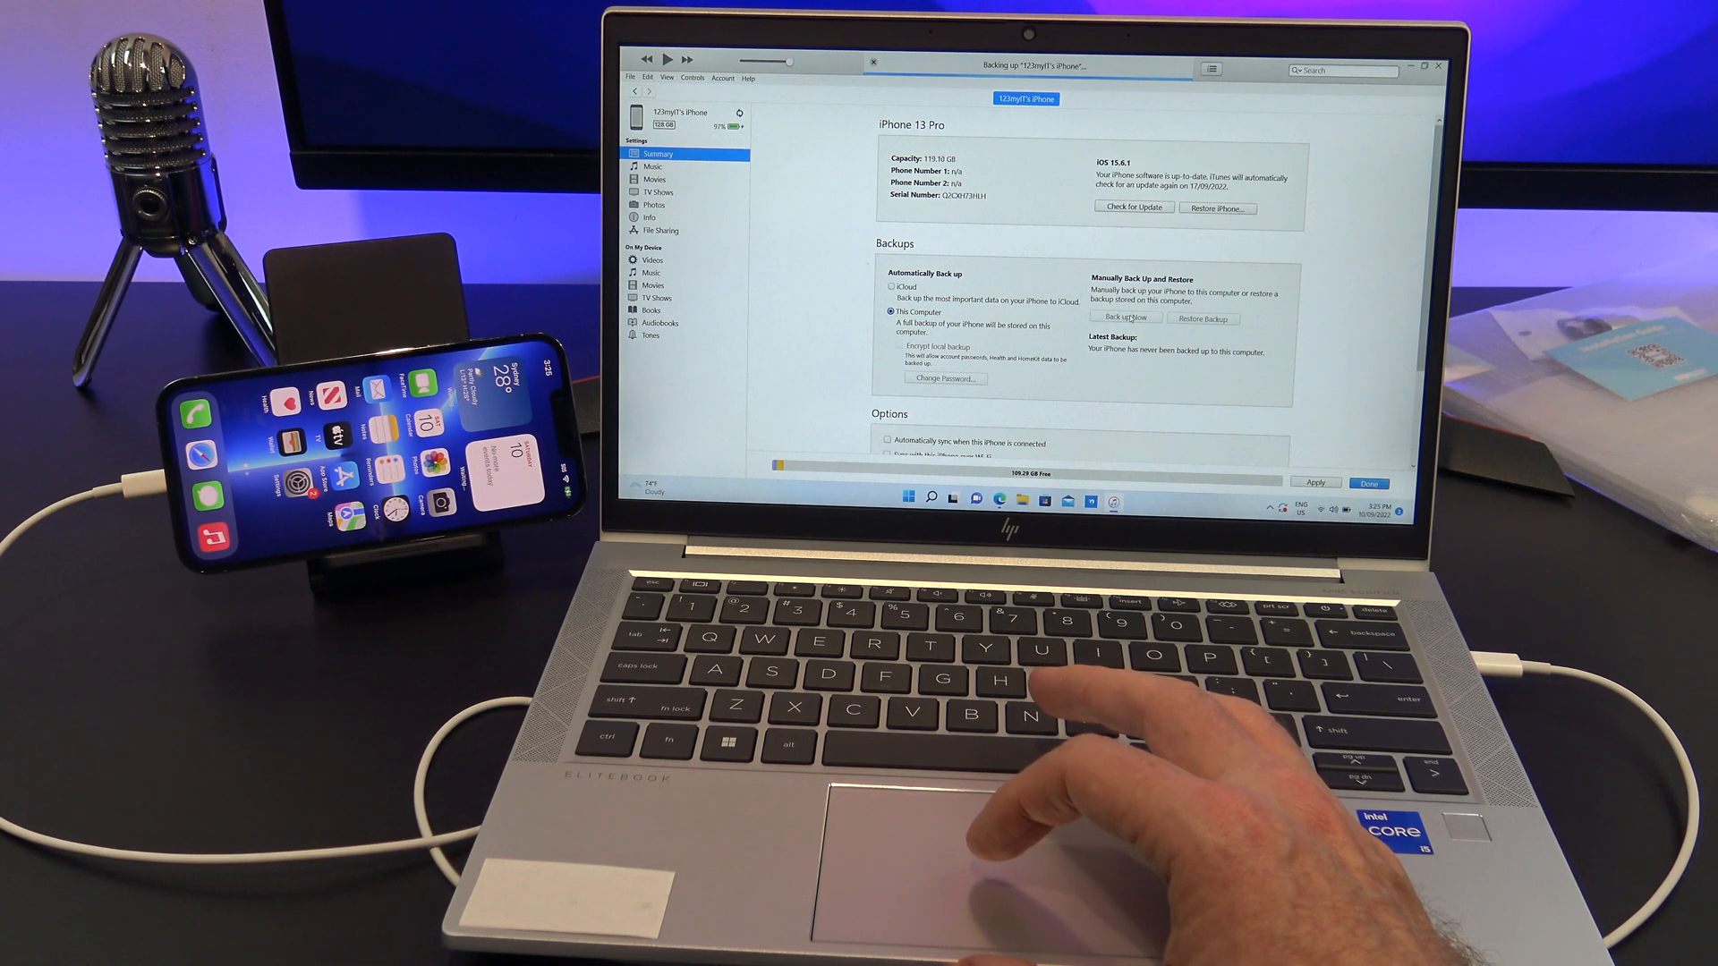